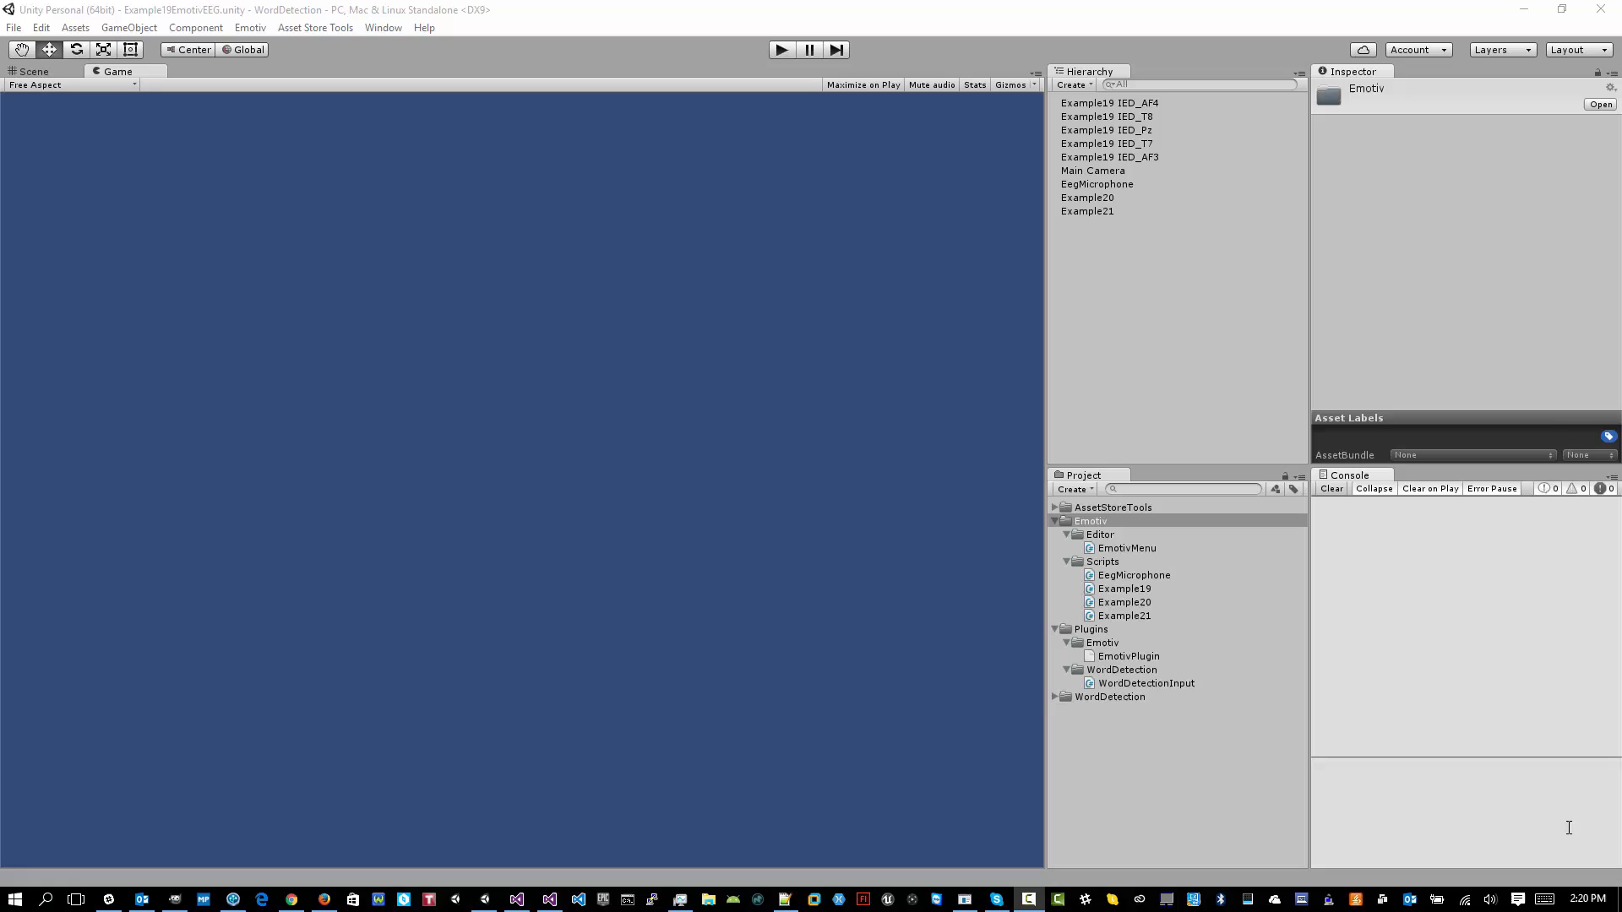
mouse_move(388, 103)
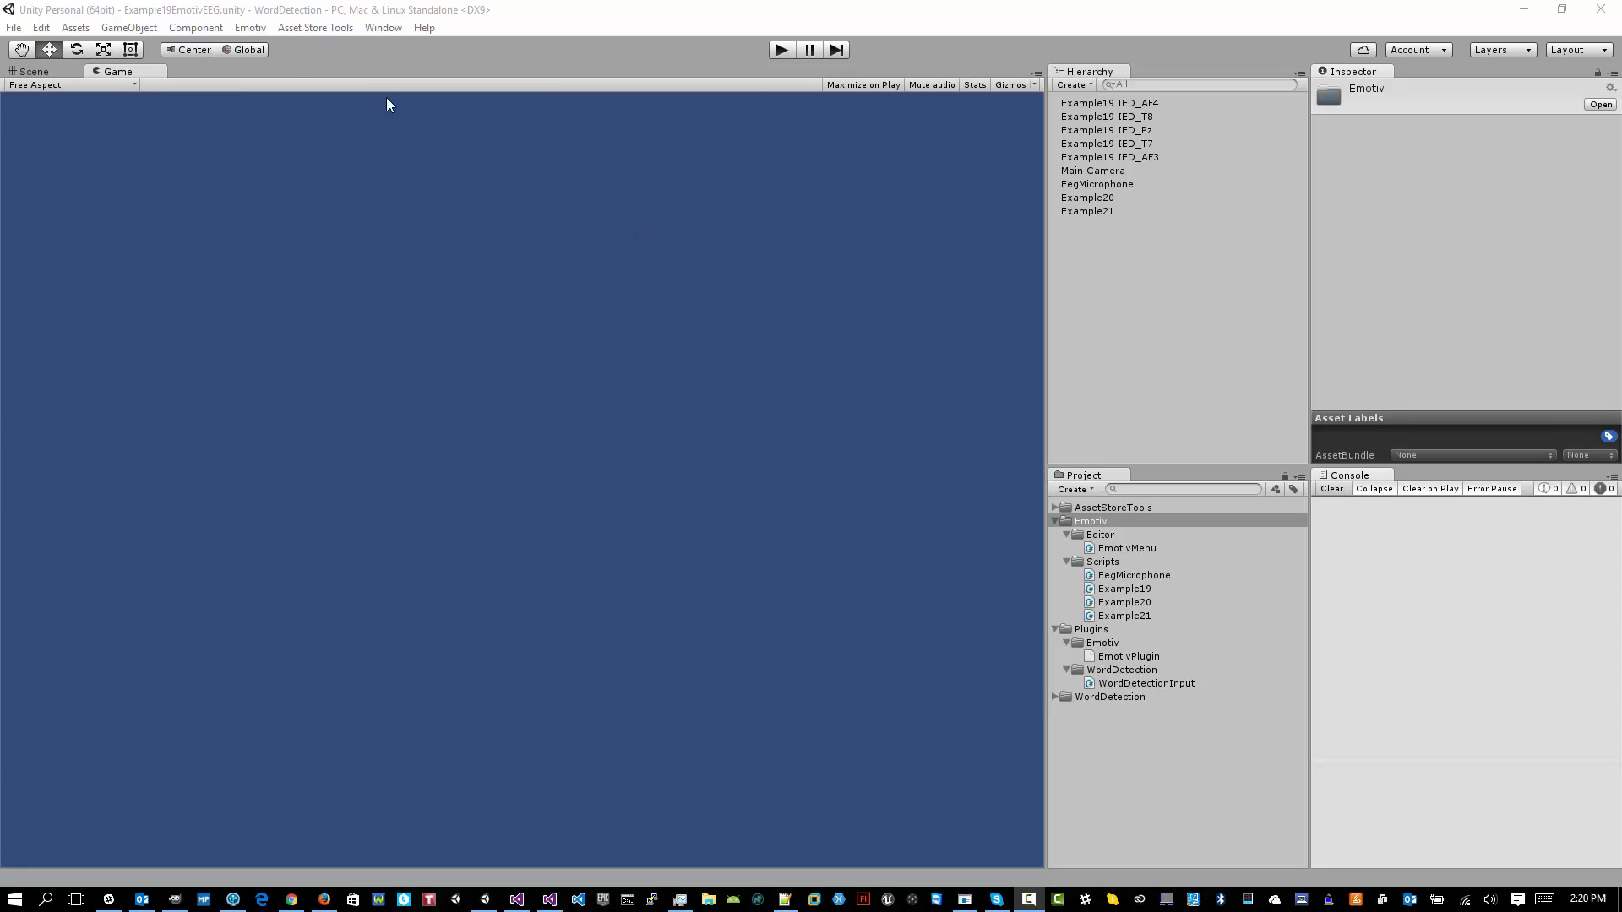
mouse_move(249, 27)
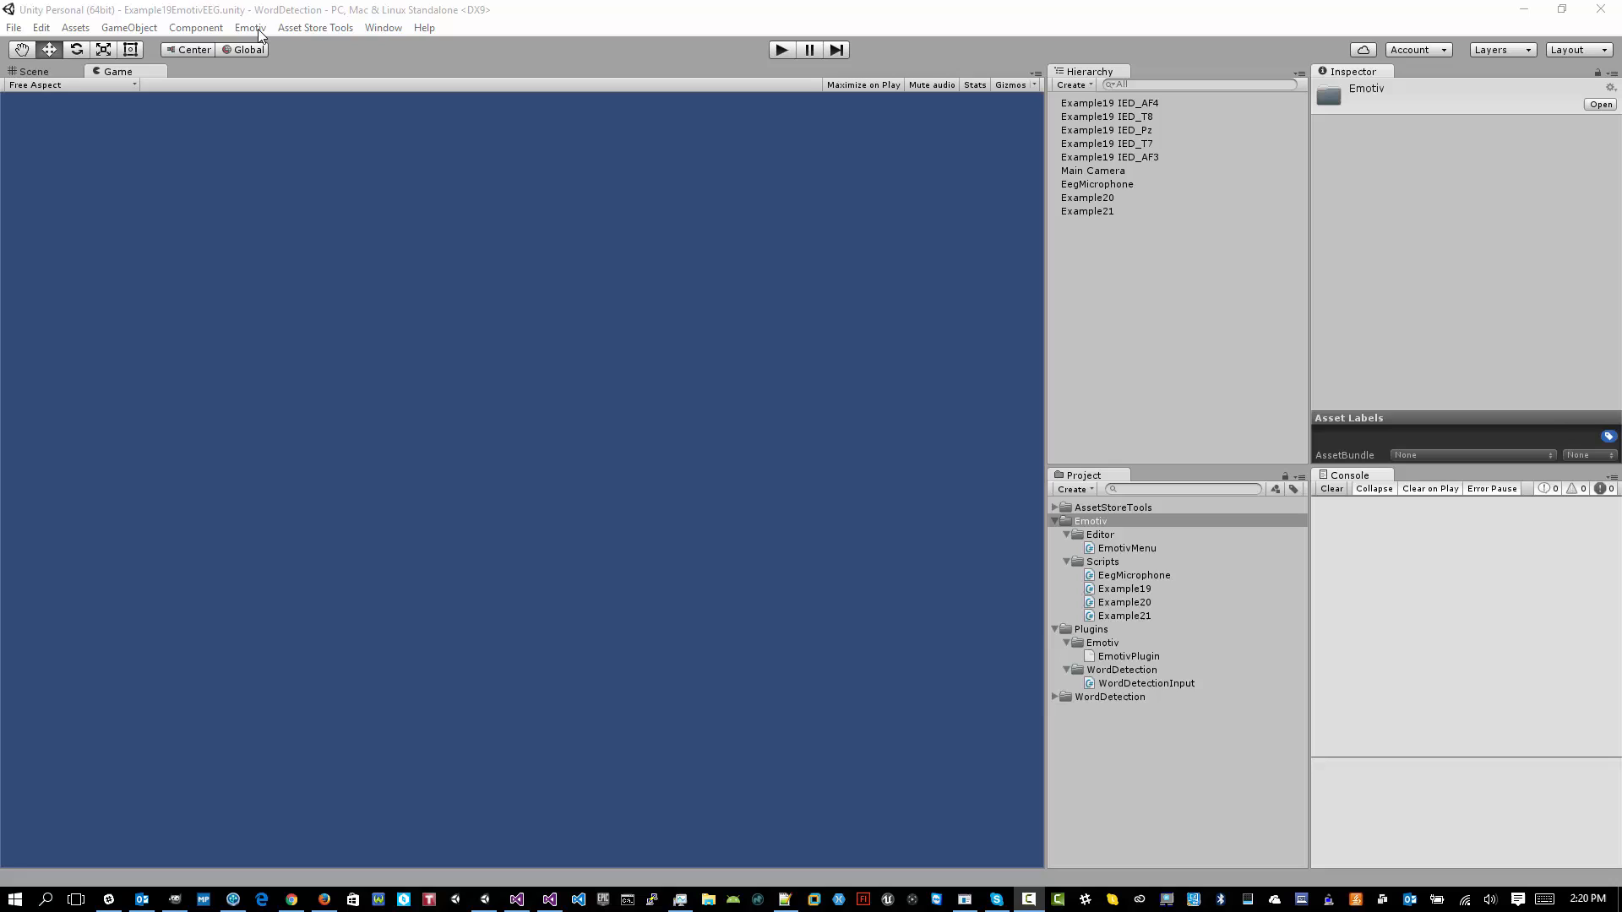
Step: Run Emotiv > Copy EDK Library to add the edk plugin under Plugins/Emotiv
click(249, 27)
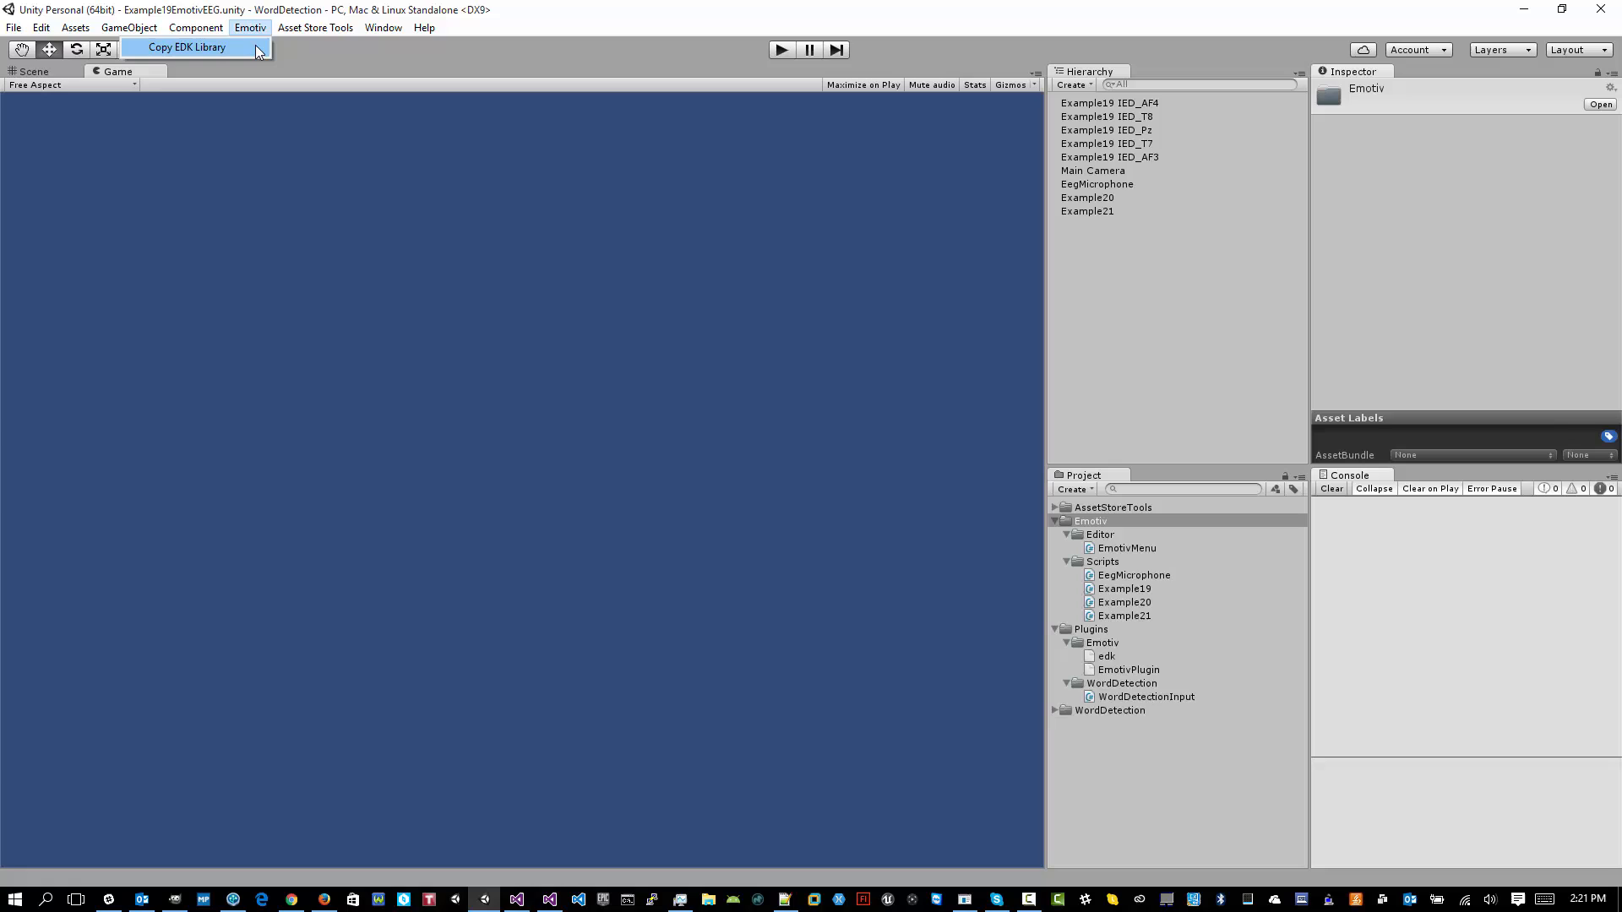
mouse_move(911, 423)
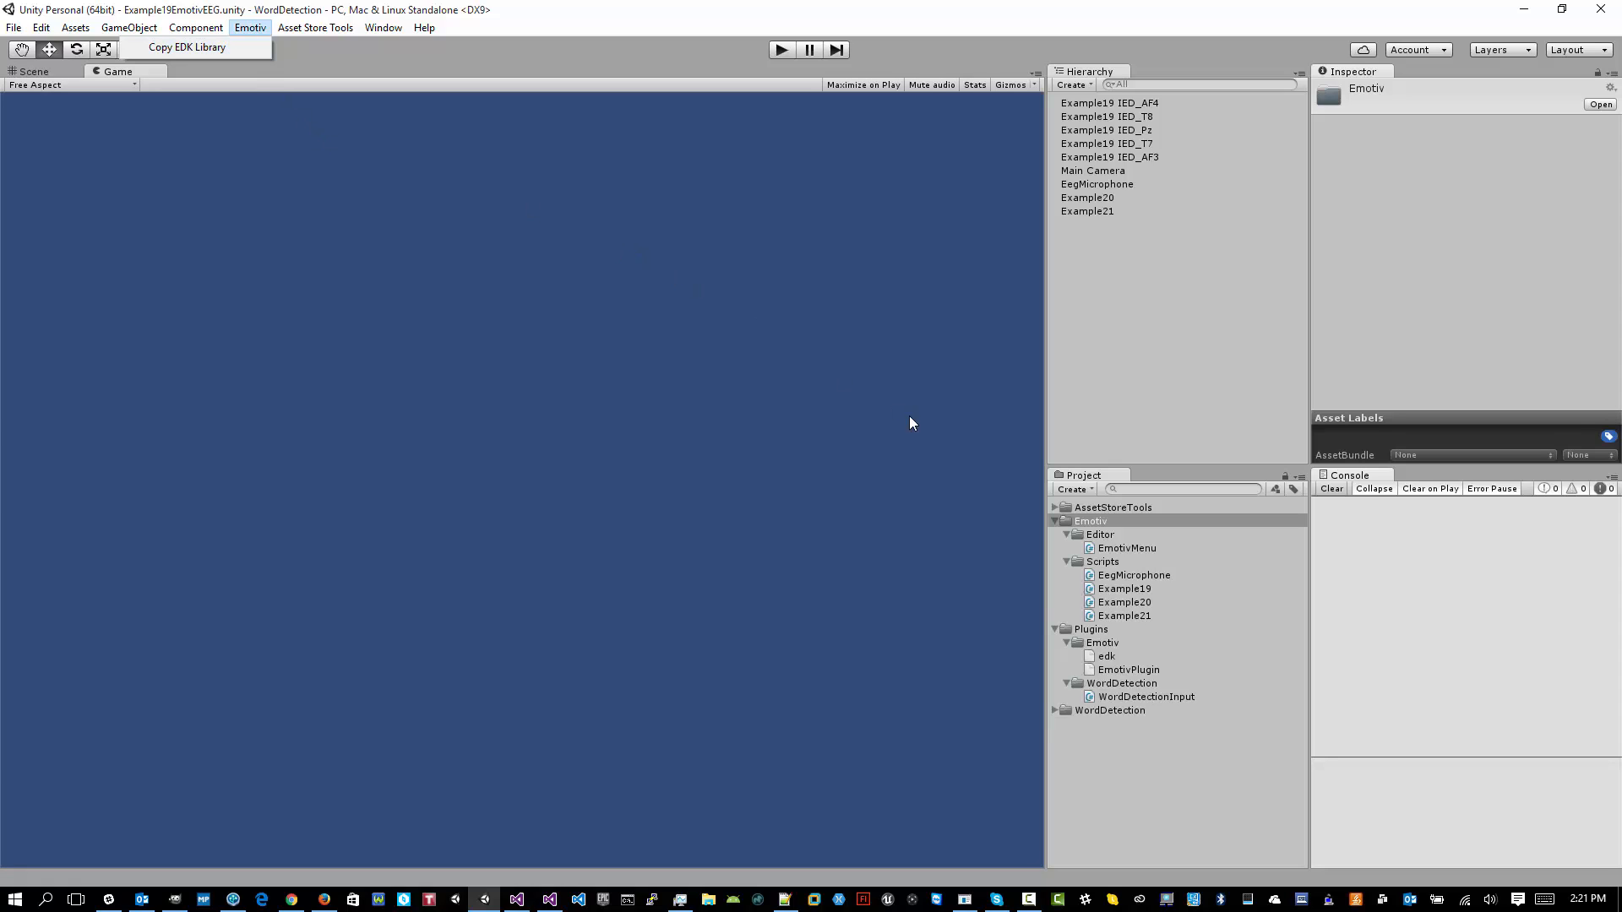
mouse_move(1106, 652)
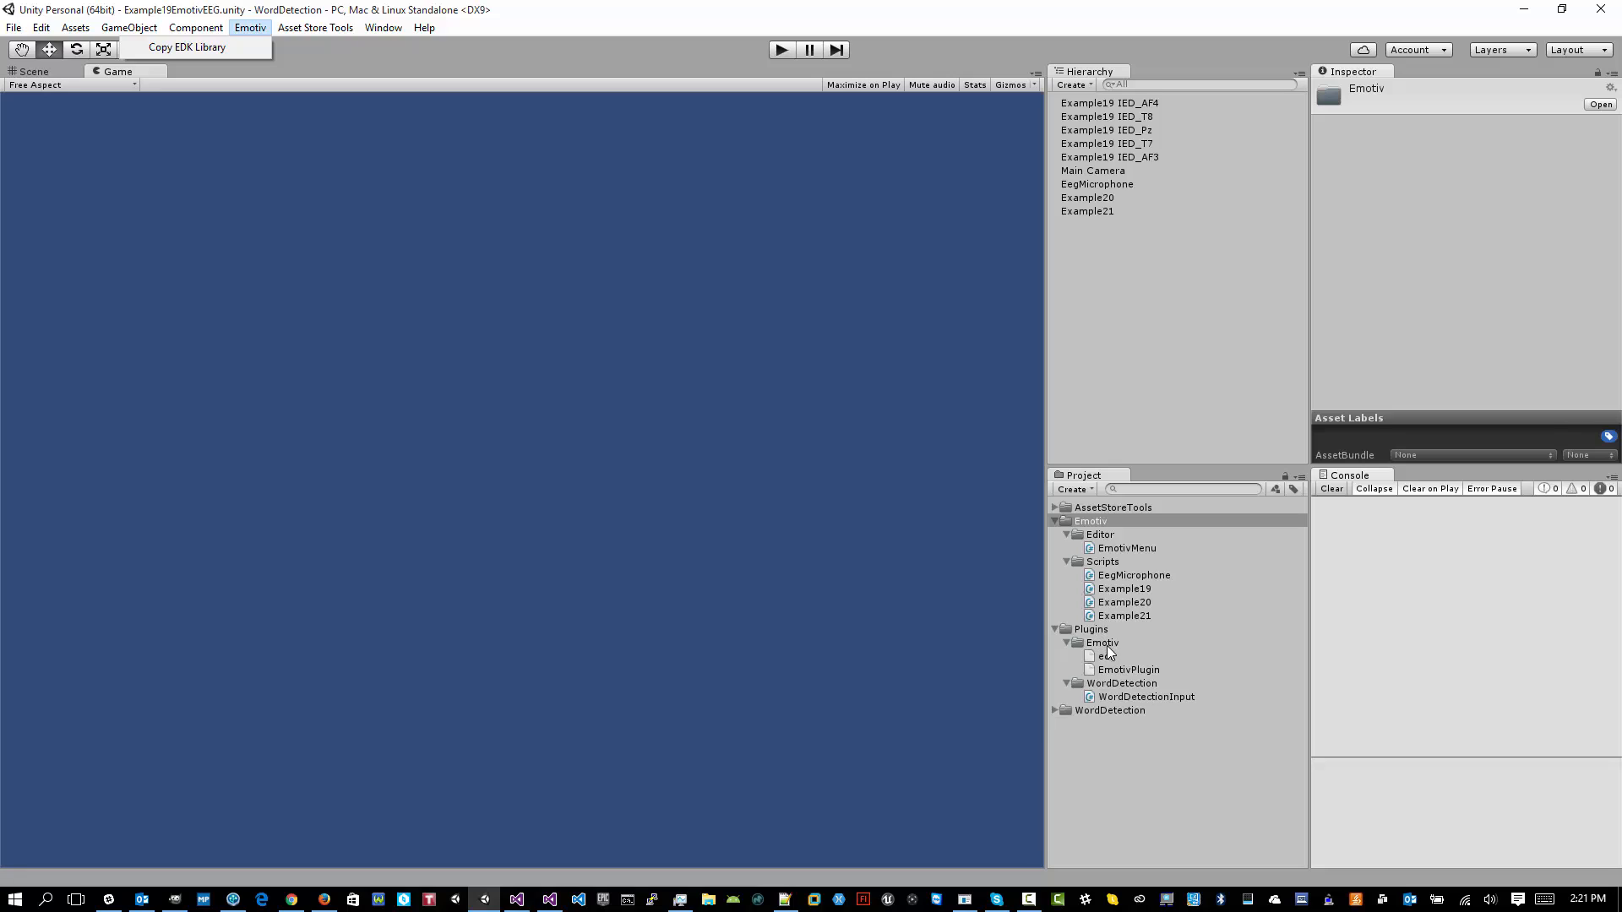
Step: Check that the edk plugin is enabled for Any Platform, then rerun Copy EDK Library
click(1105, 656)
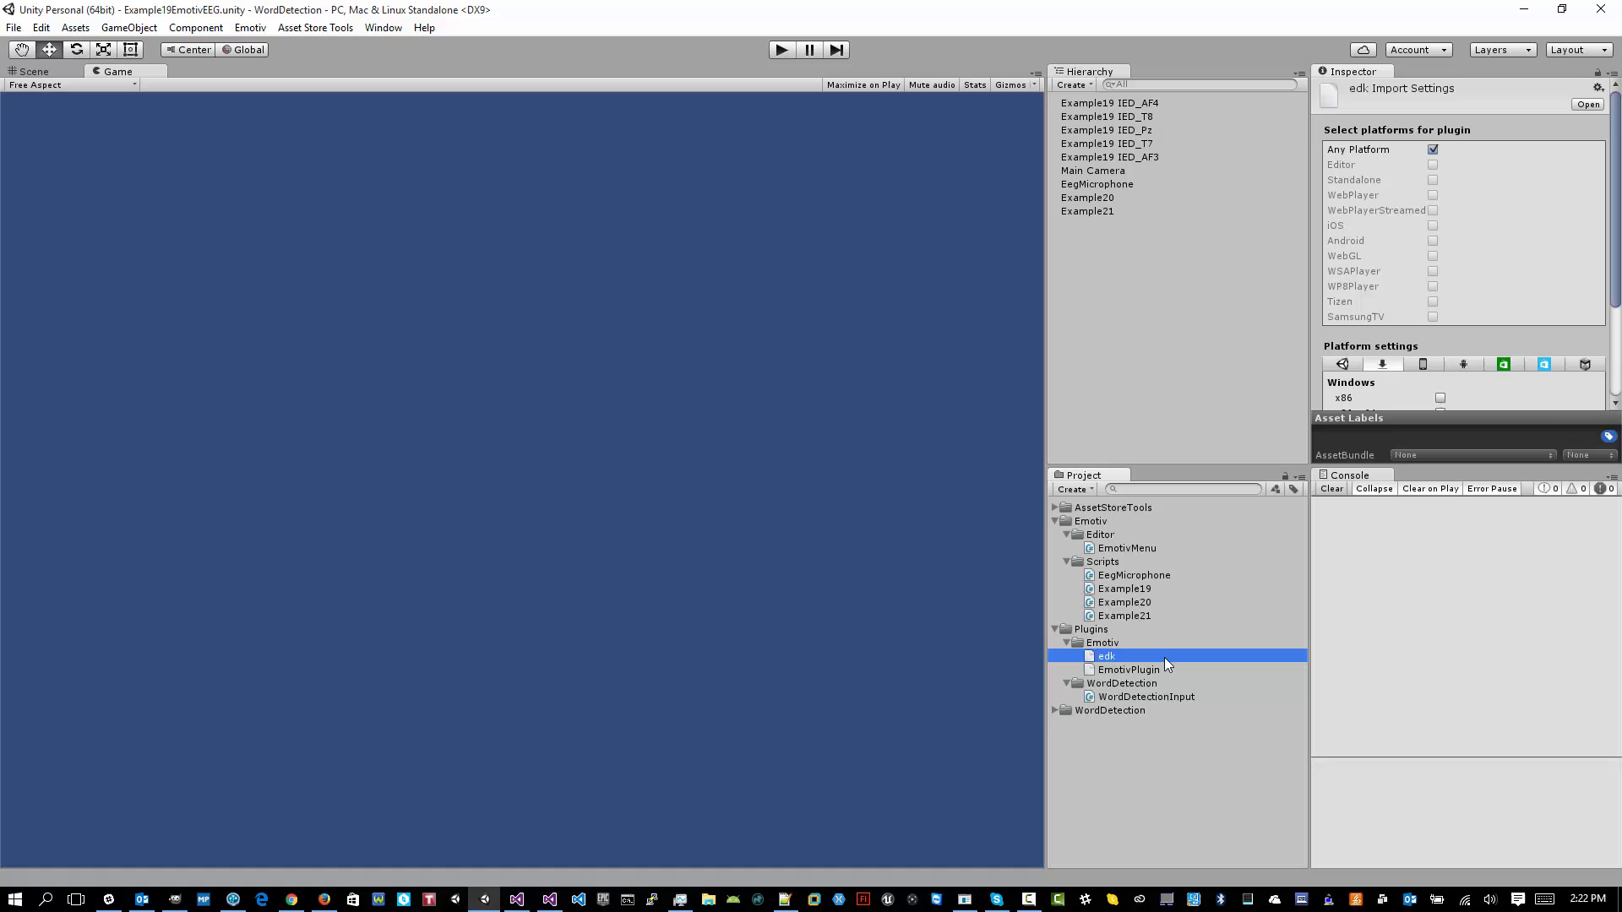
mouse_move(793, 359)
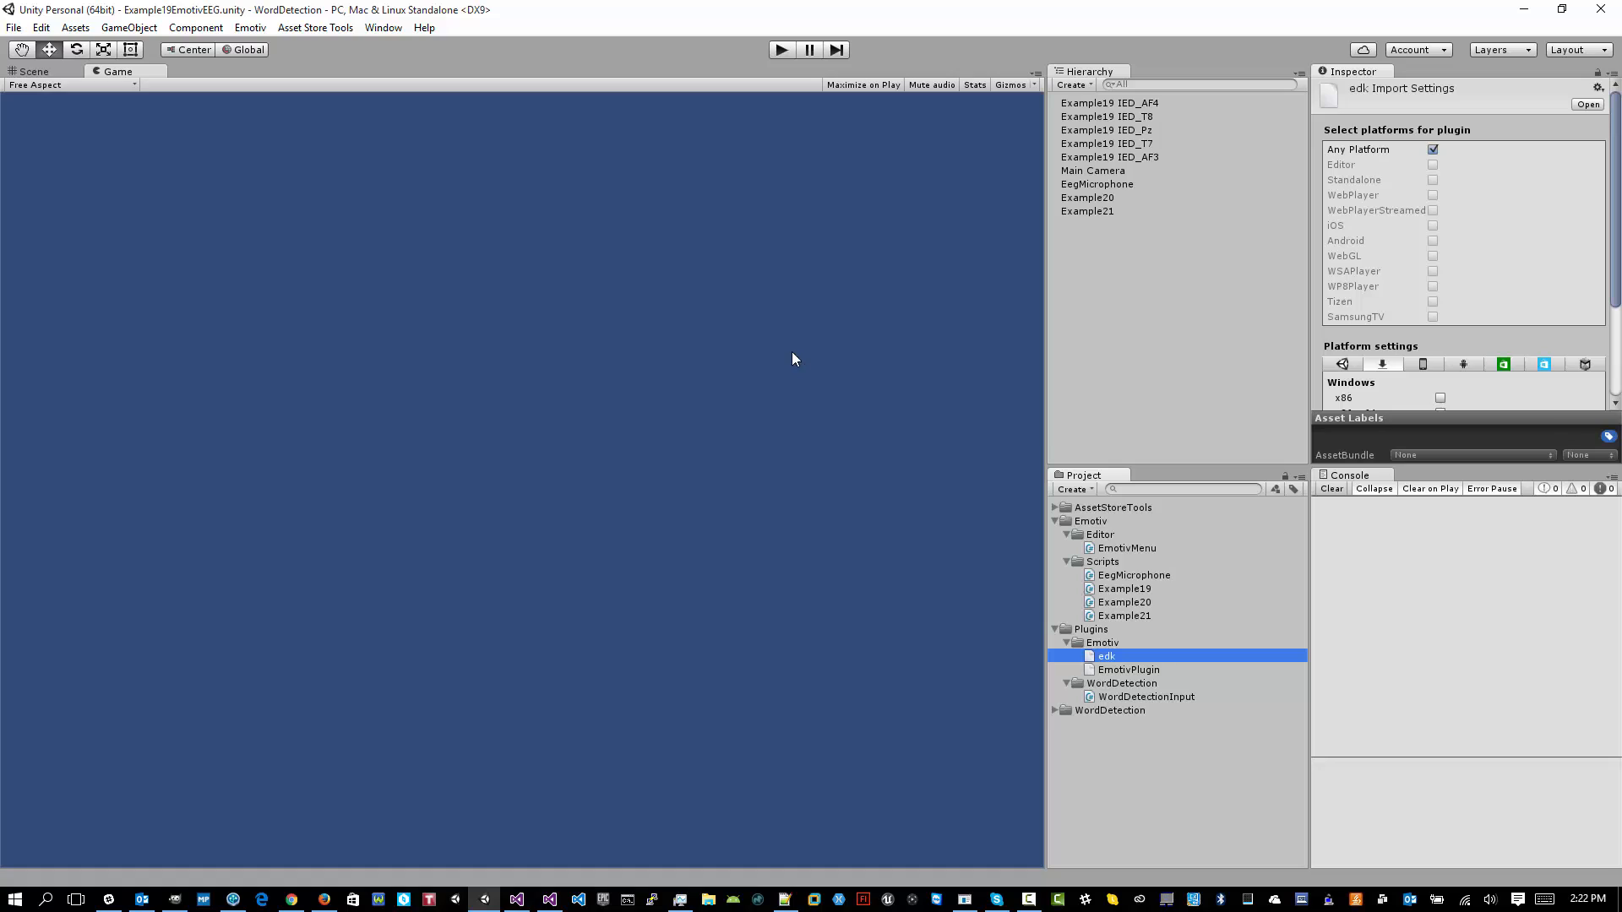
click(248, 27)
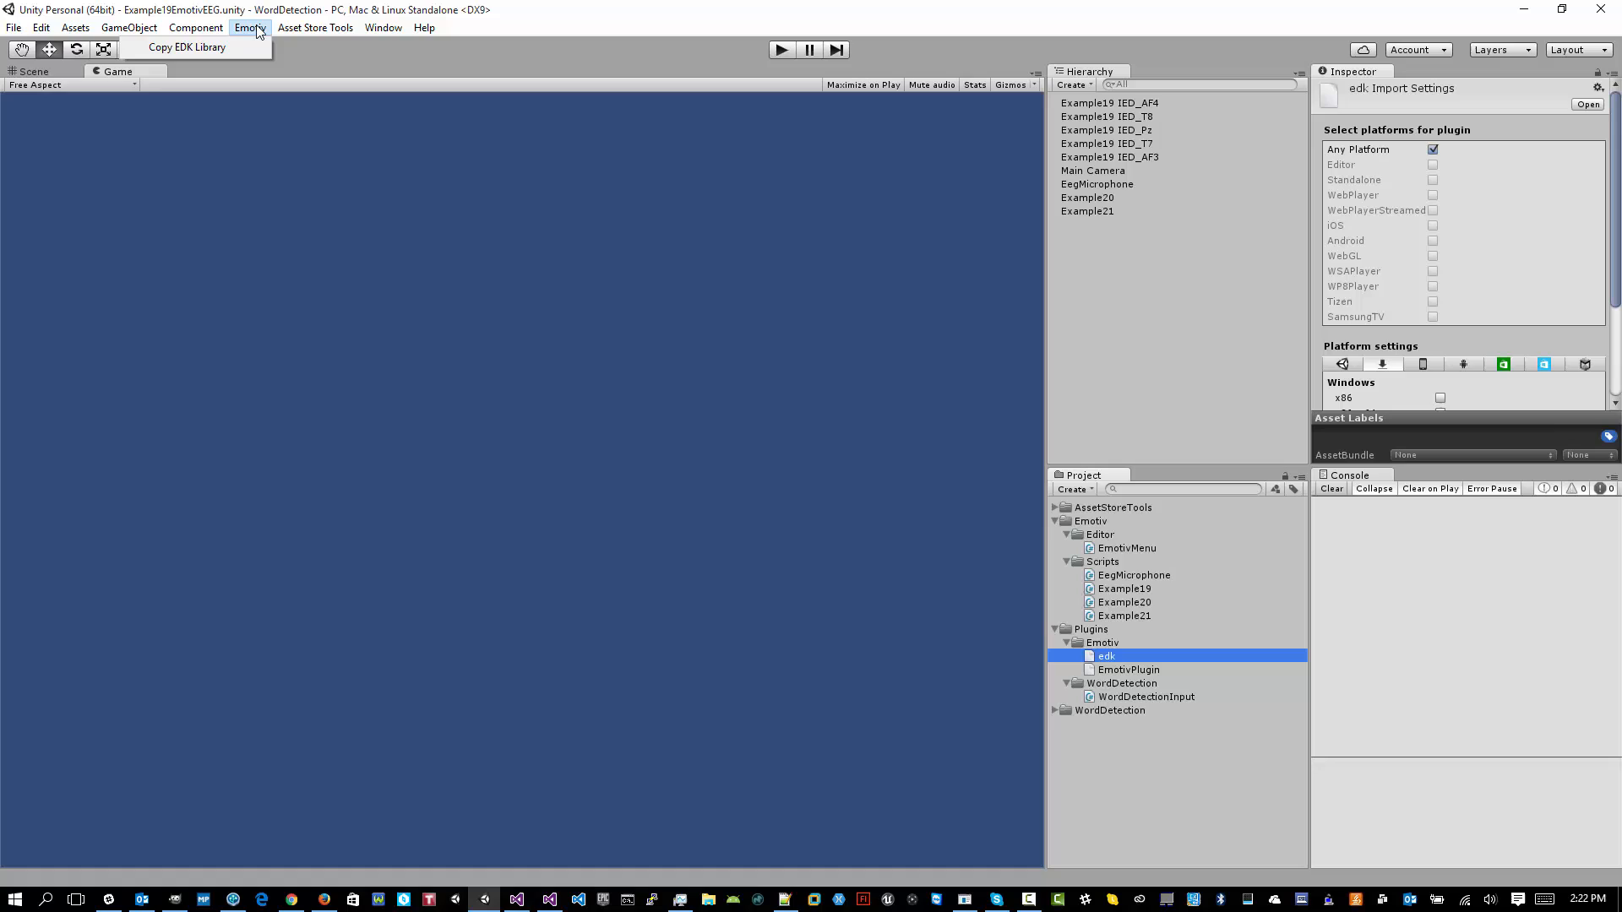
click(927, 618)
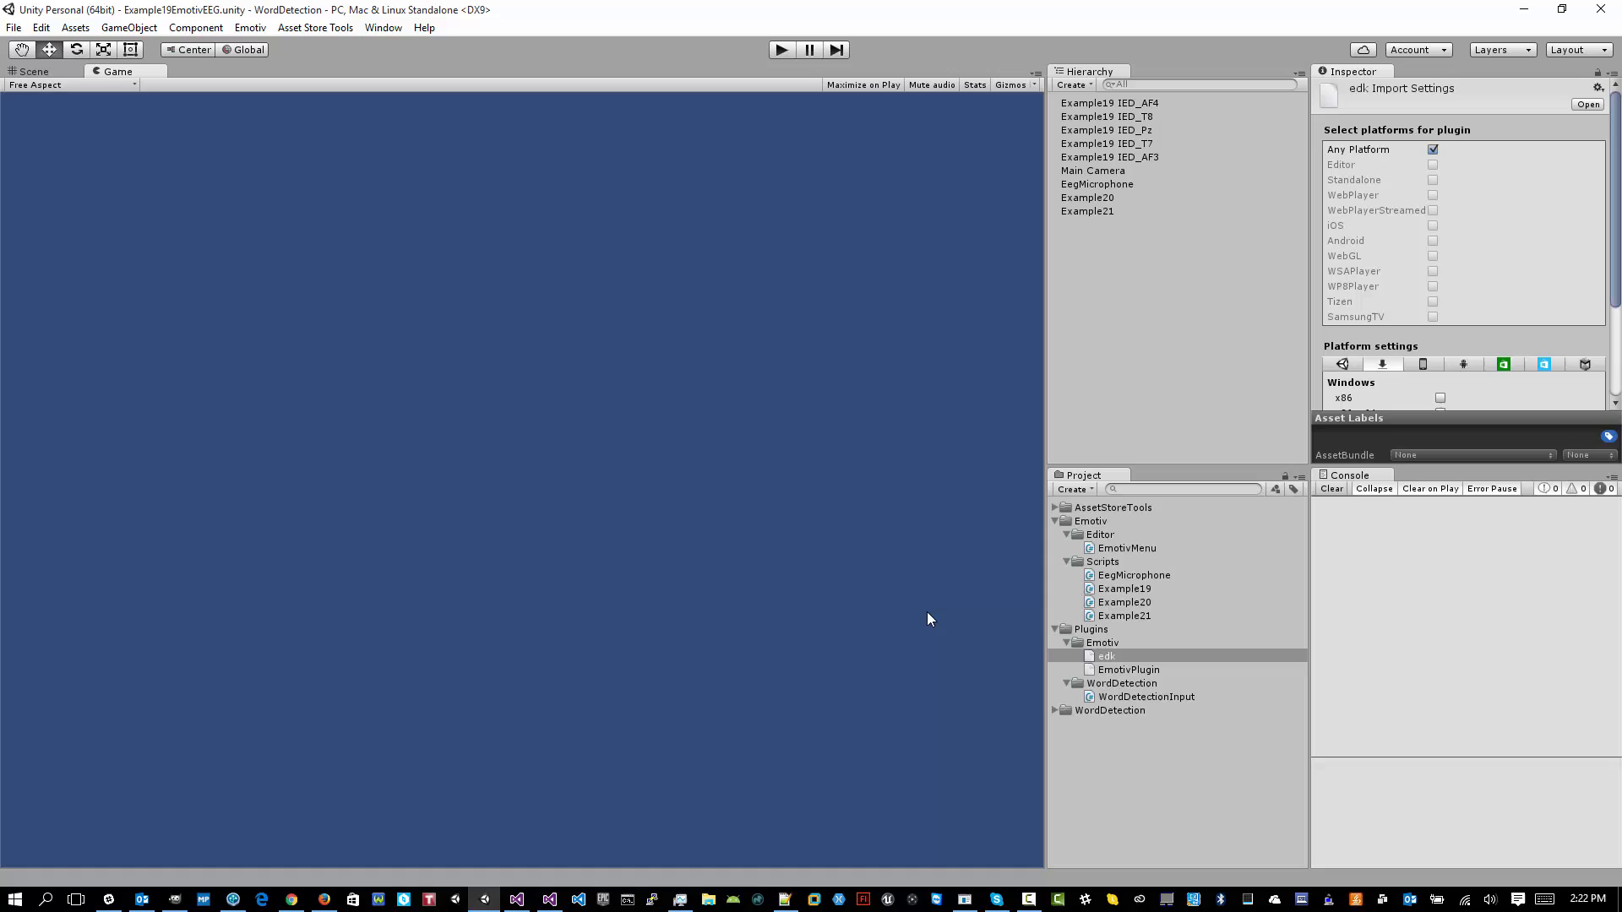
mouse_move(1057, 718)
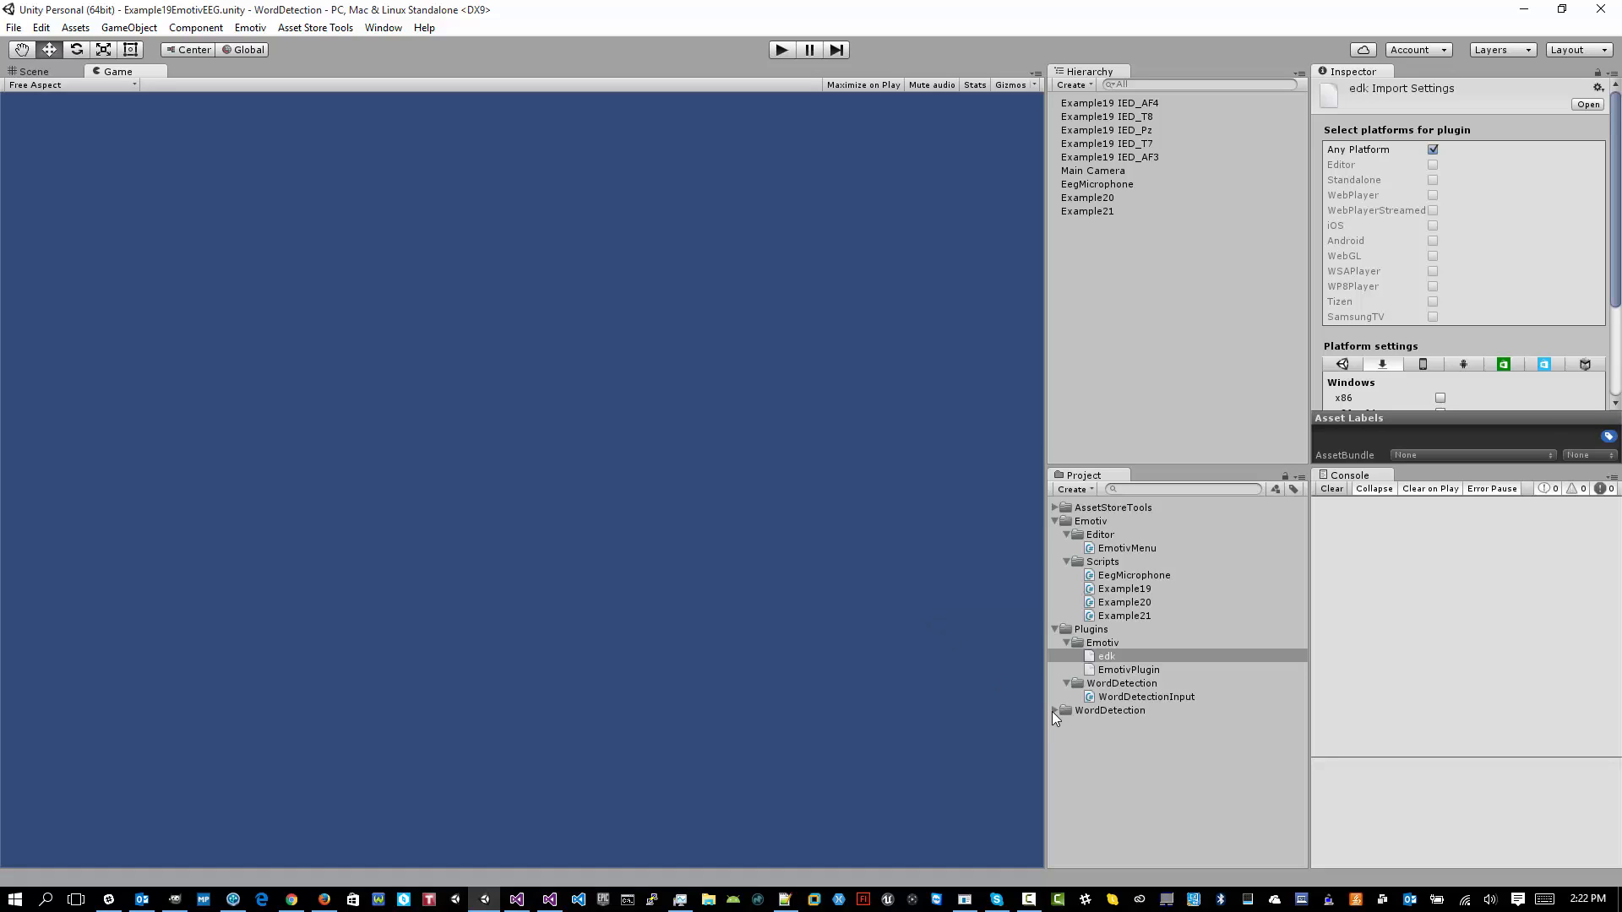
Step: Expand WordDetection > Scenes and select the Example19EmotivEEG scene
click(1055, 710)
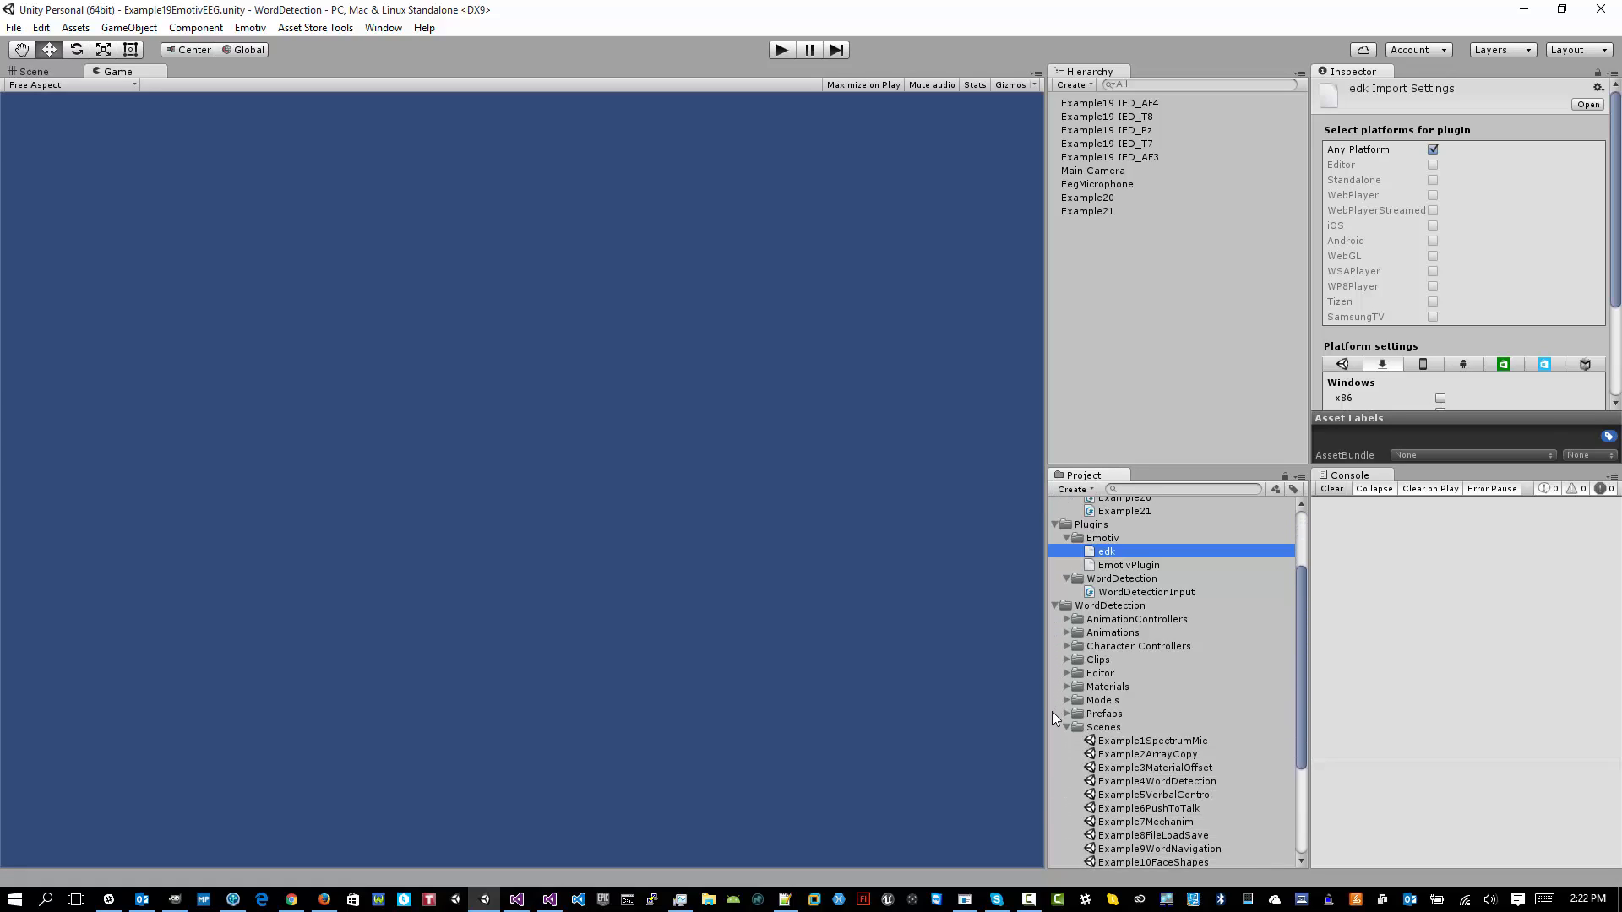
click(1102, 728)
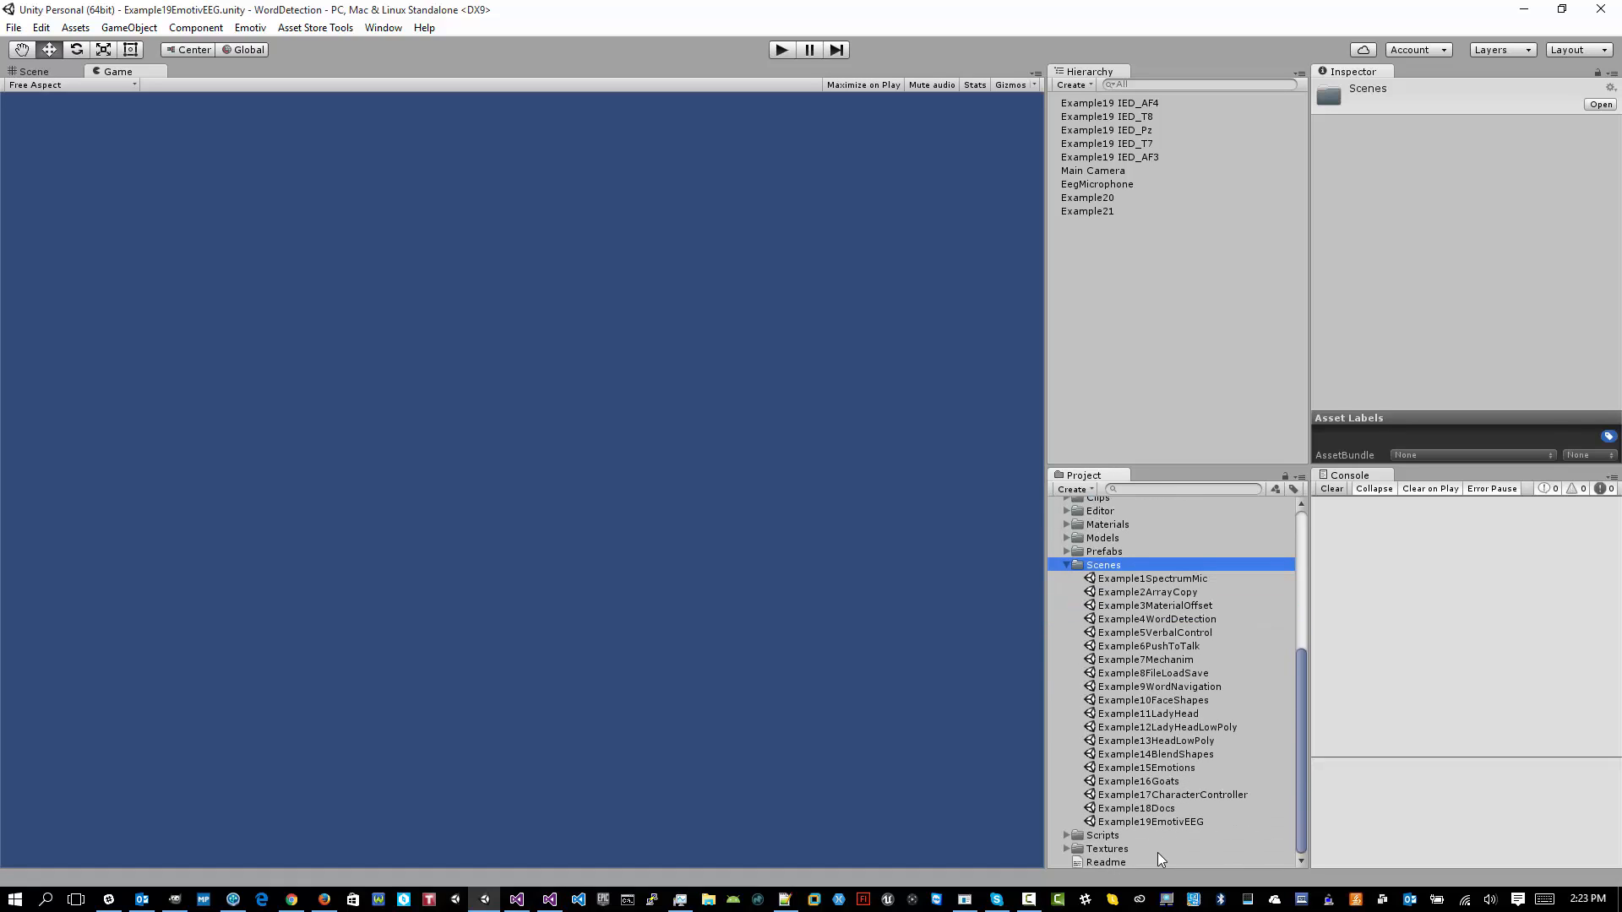
mouse_move(1166, 831)
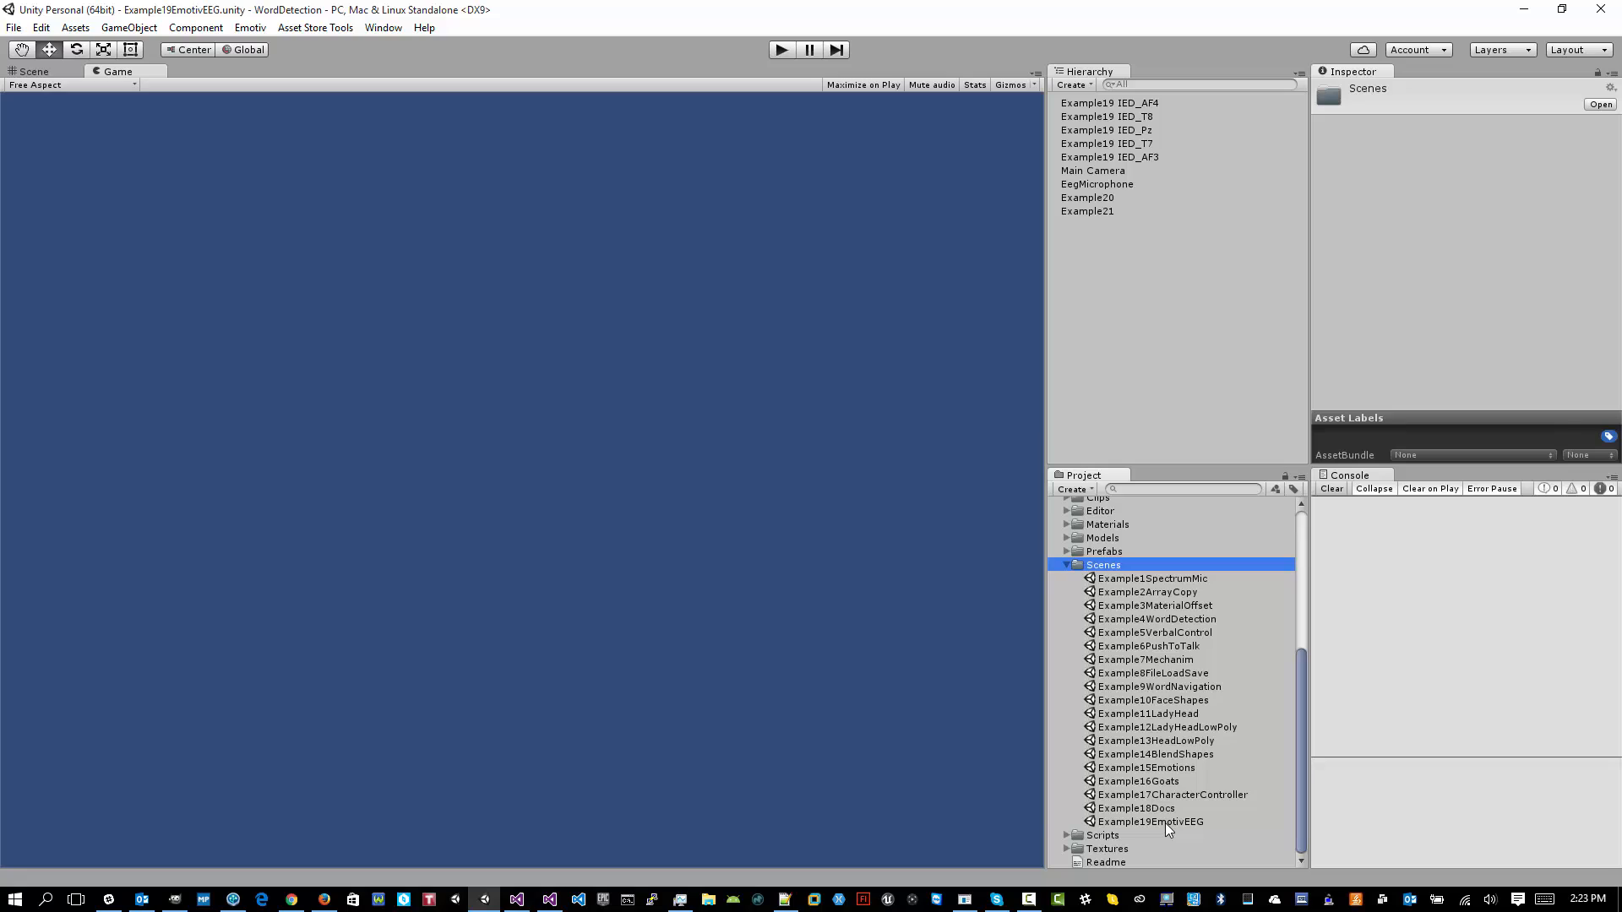
click(1149, 821)
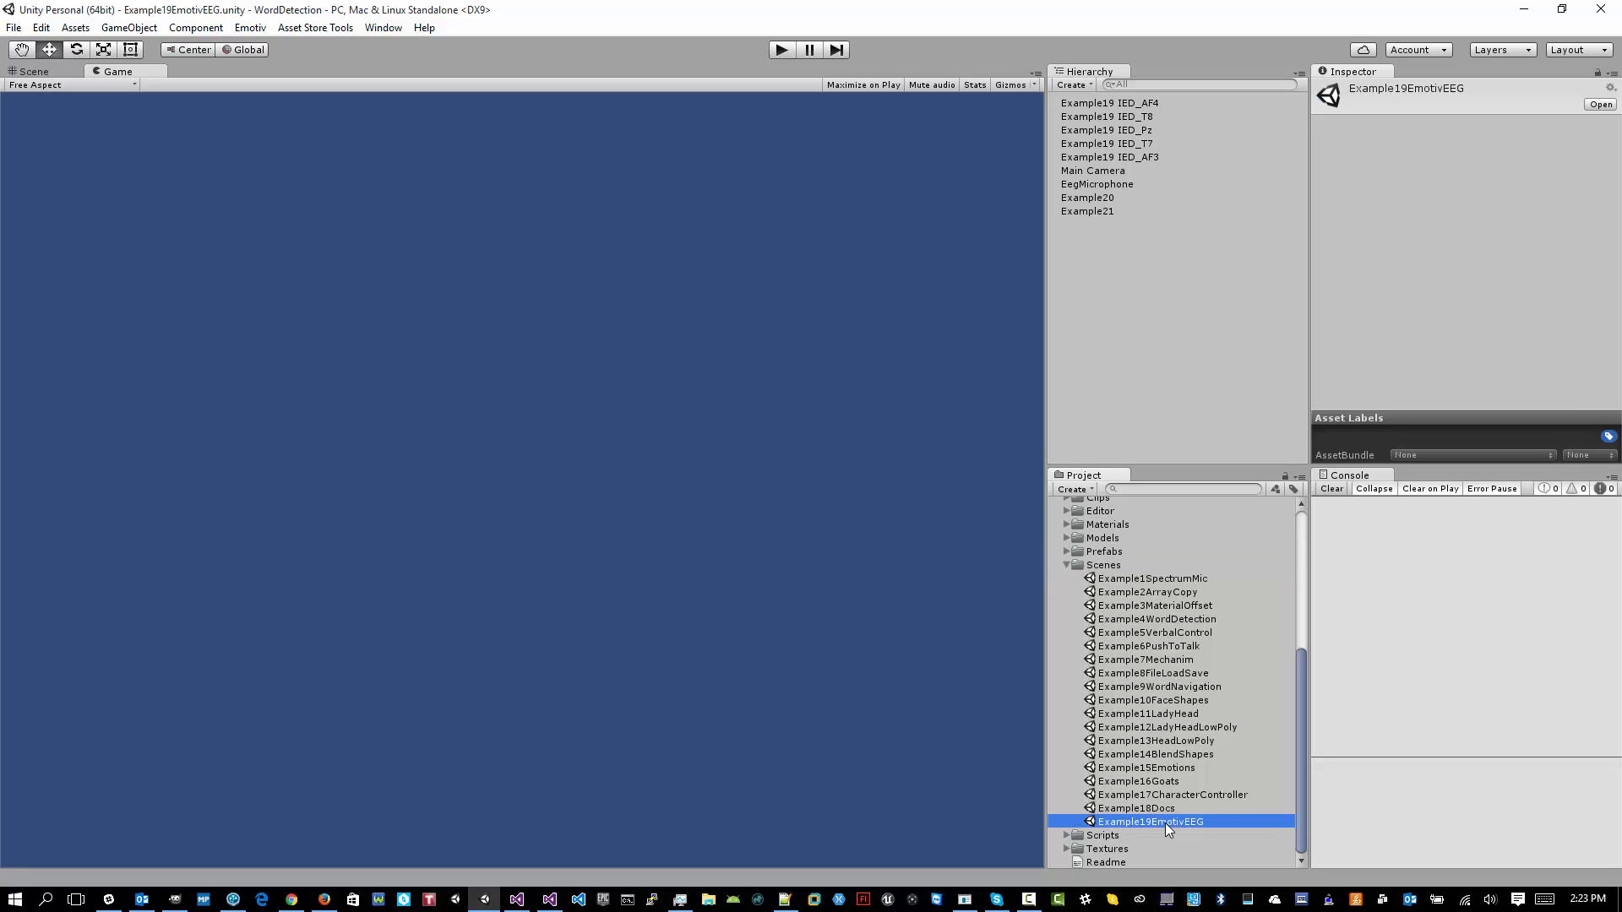
mouse_move(1211, 374)
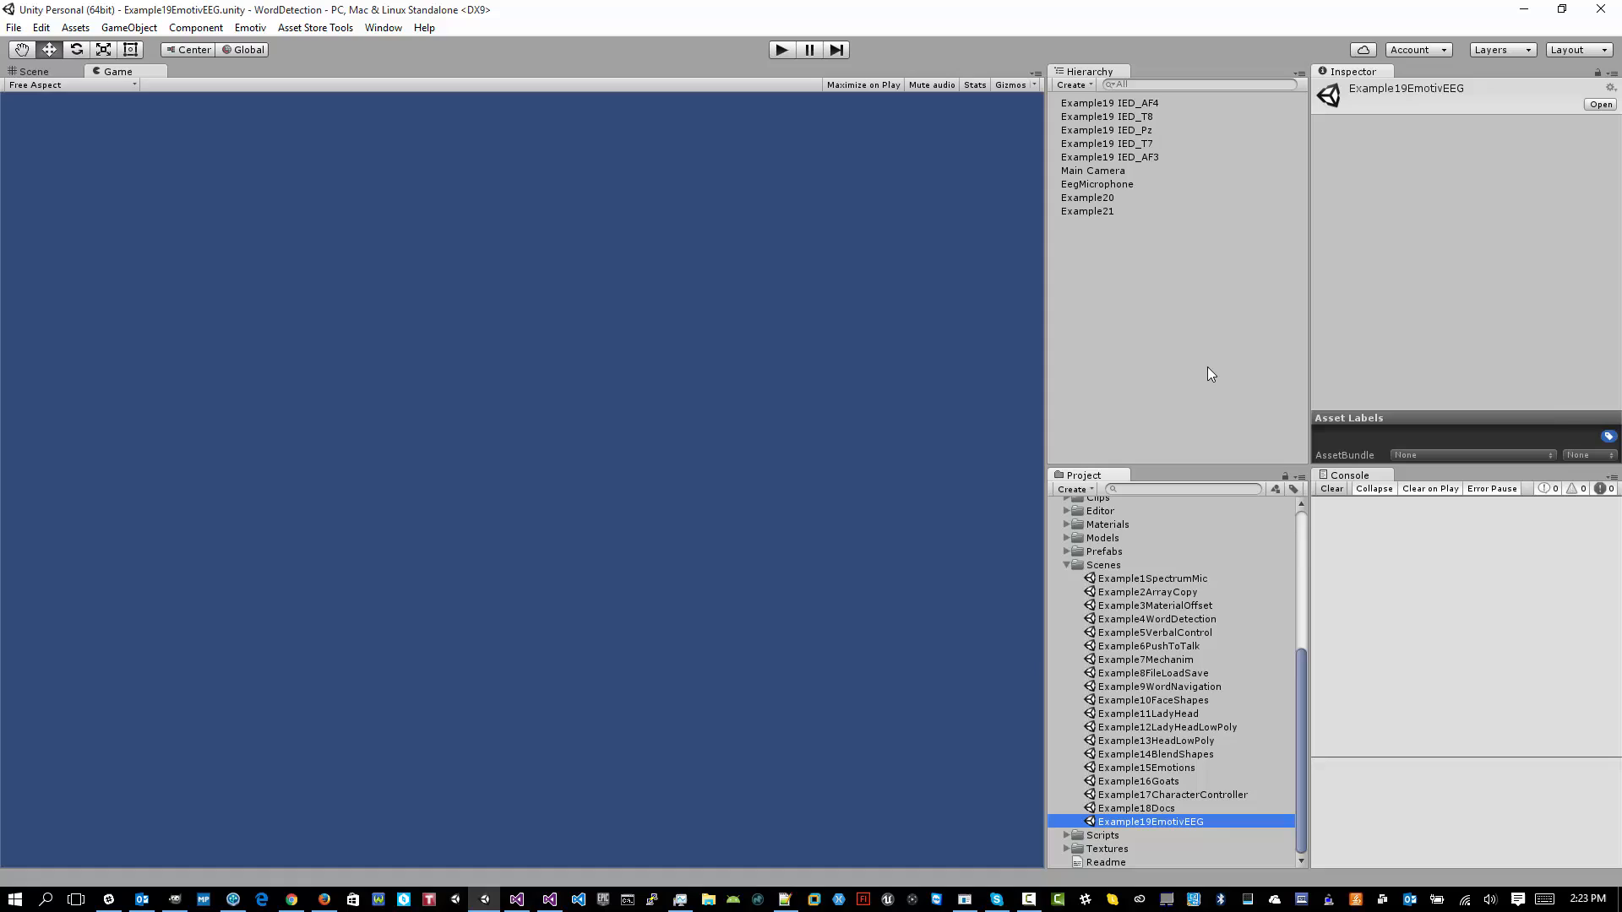
mouse_move(1182, 215)
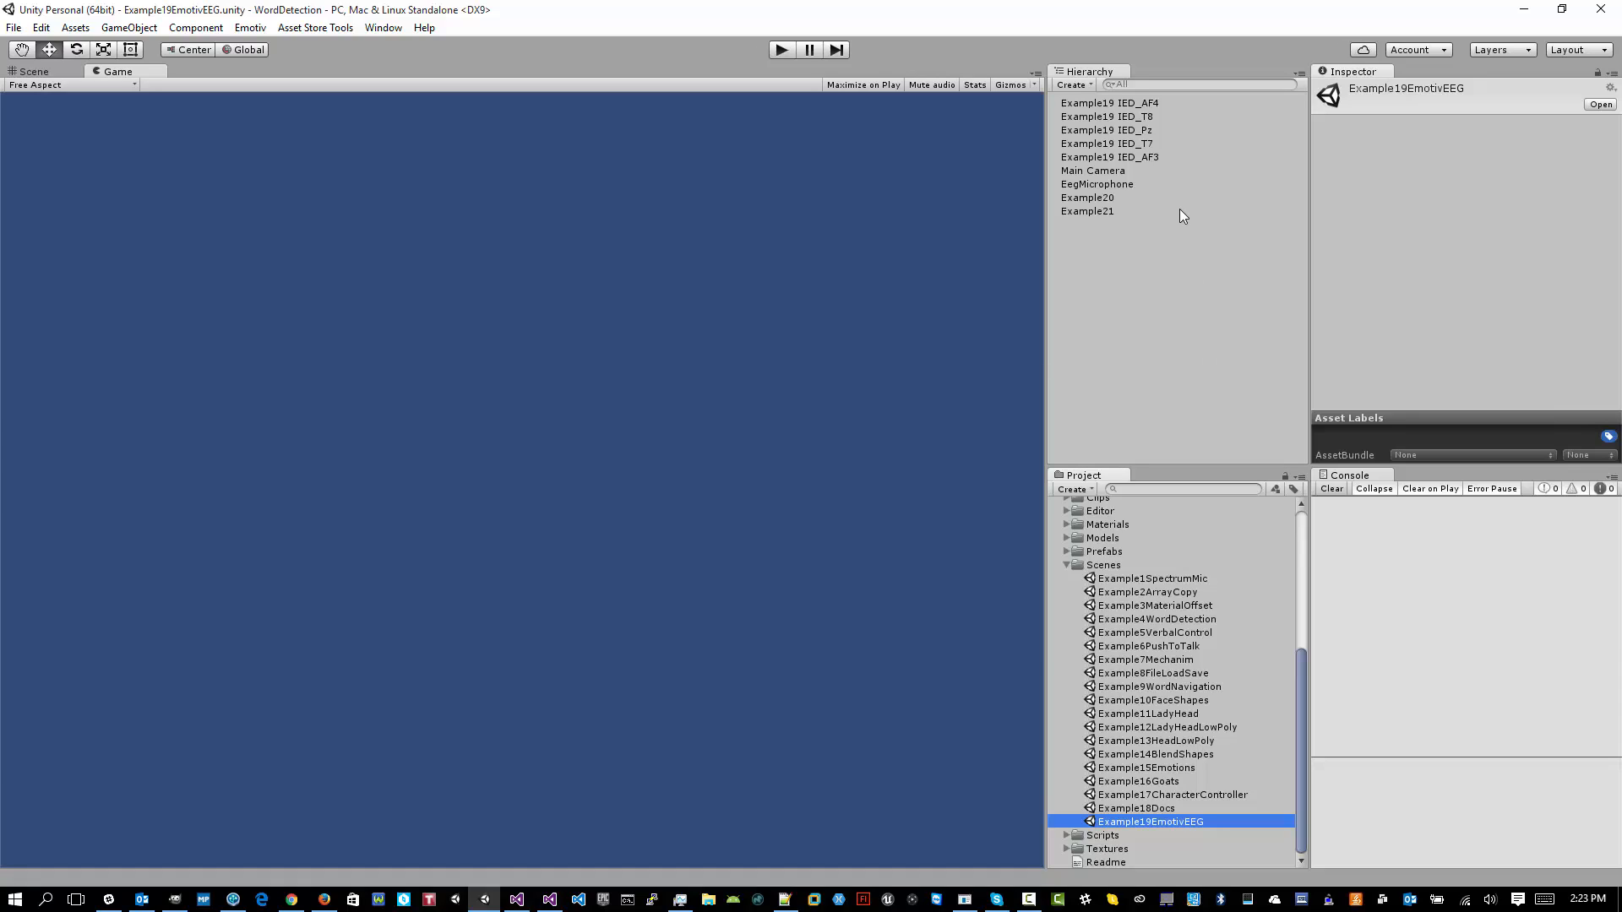
mouse_move(1146, 831)
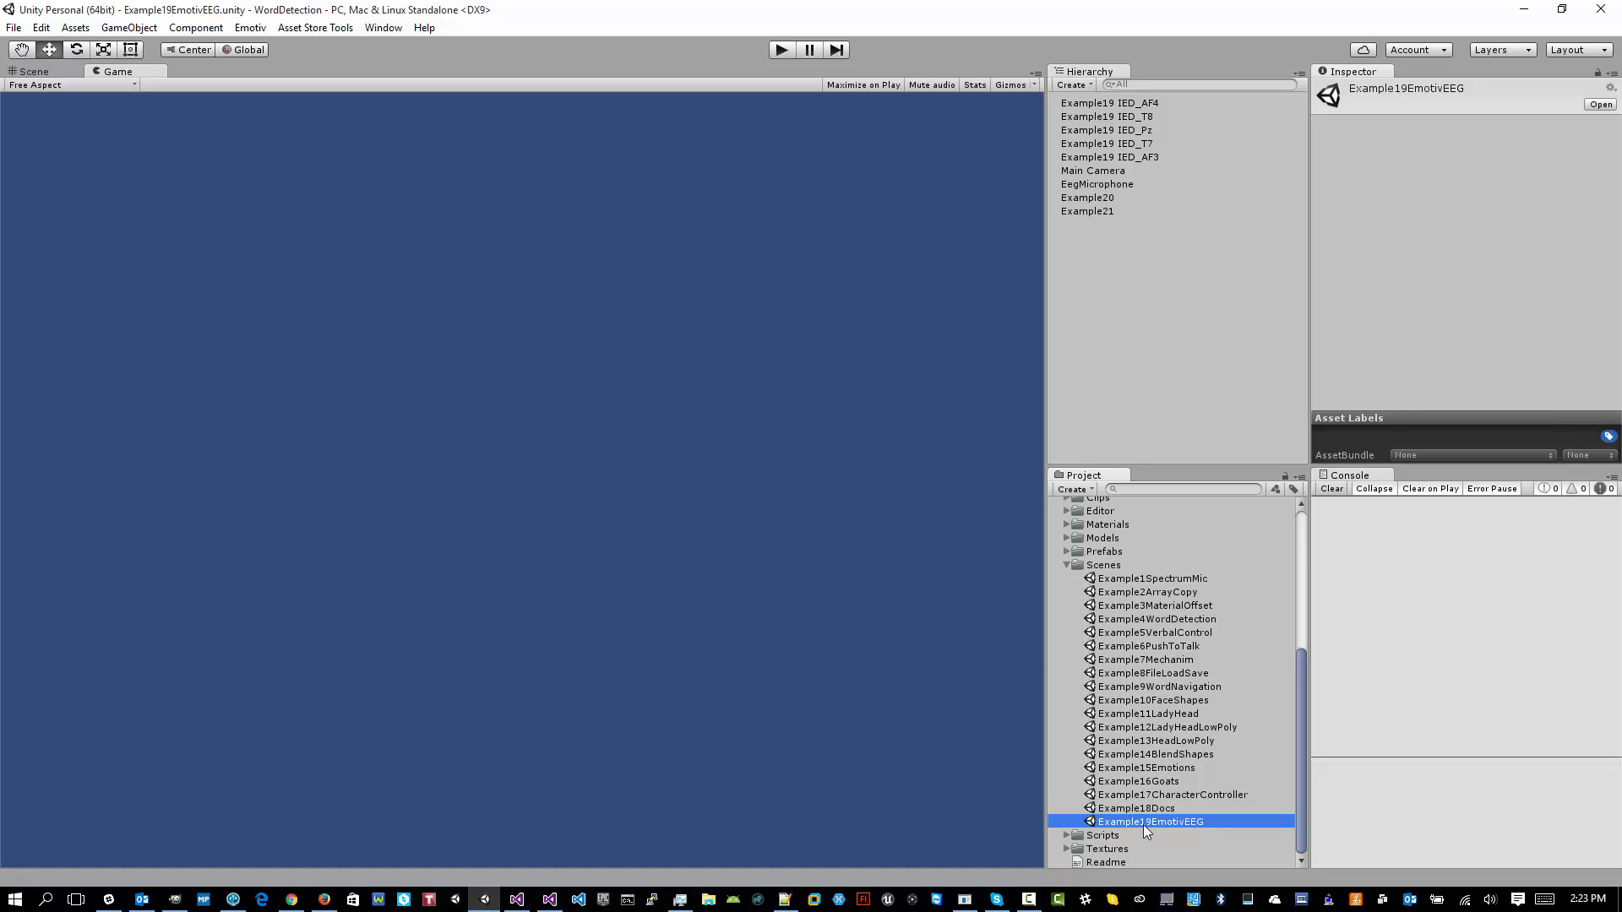
mouse_move(801, 197)
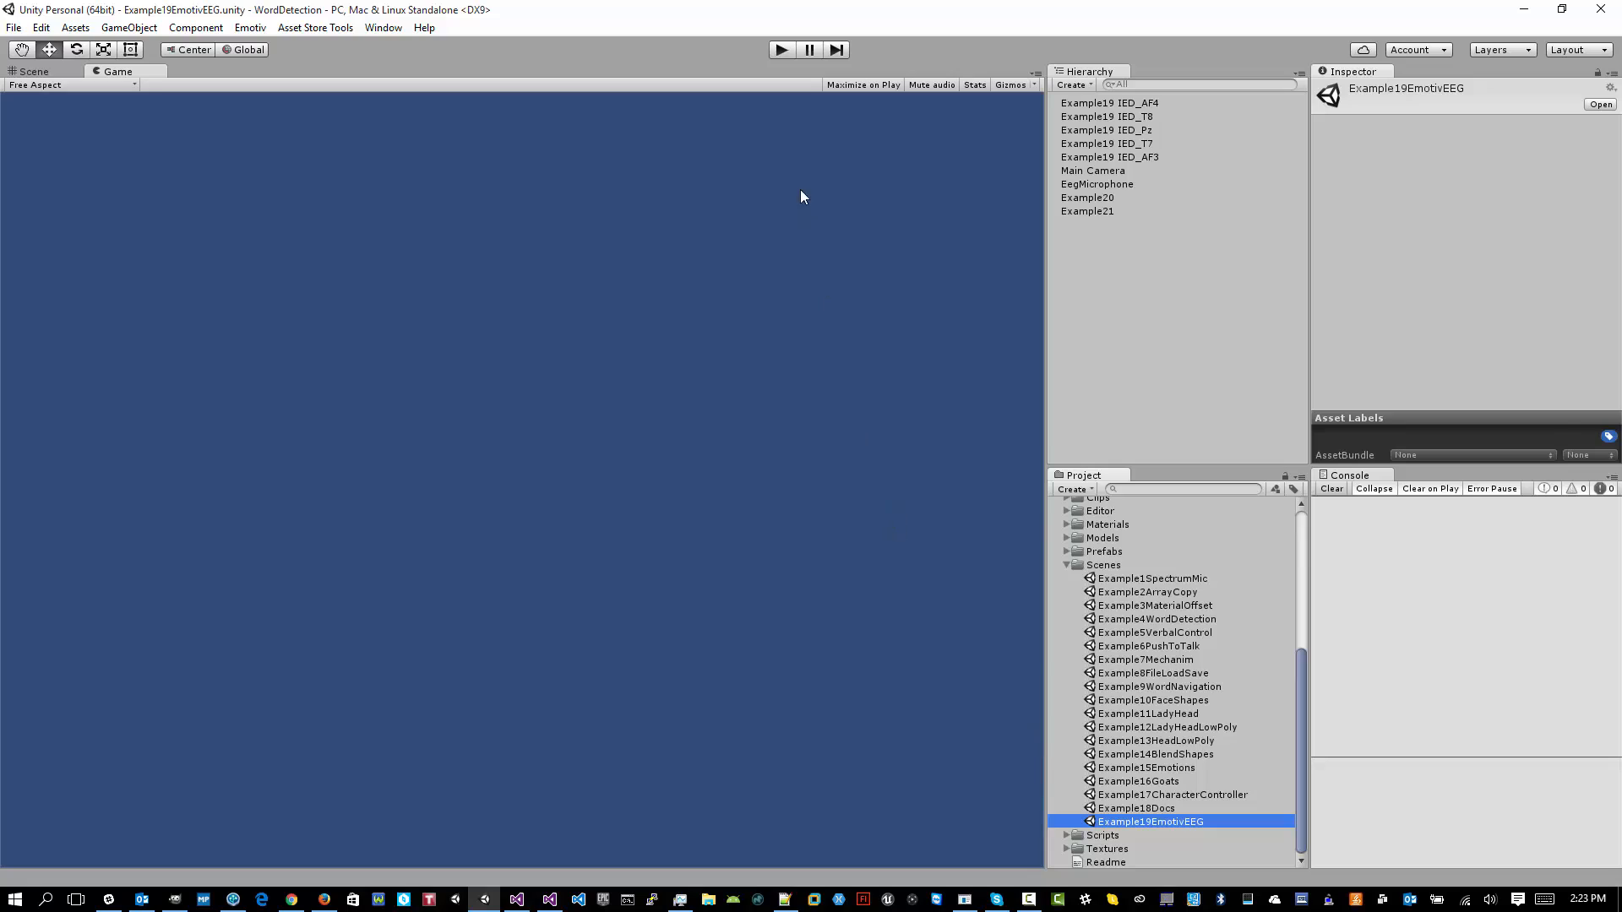
mouse_move(783, 105)
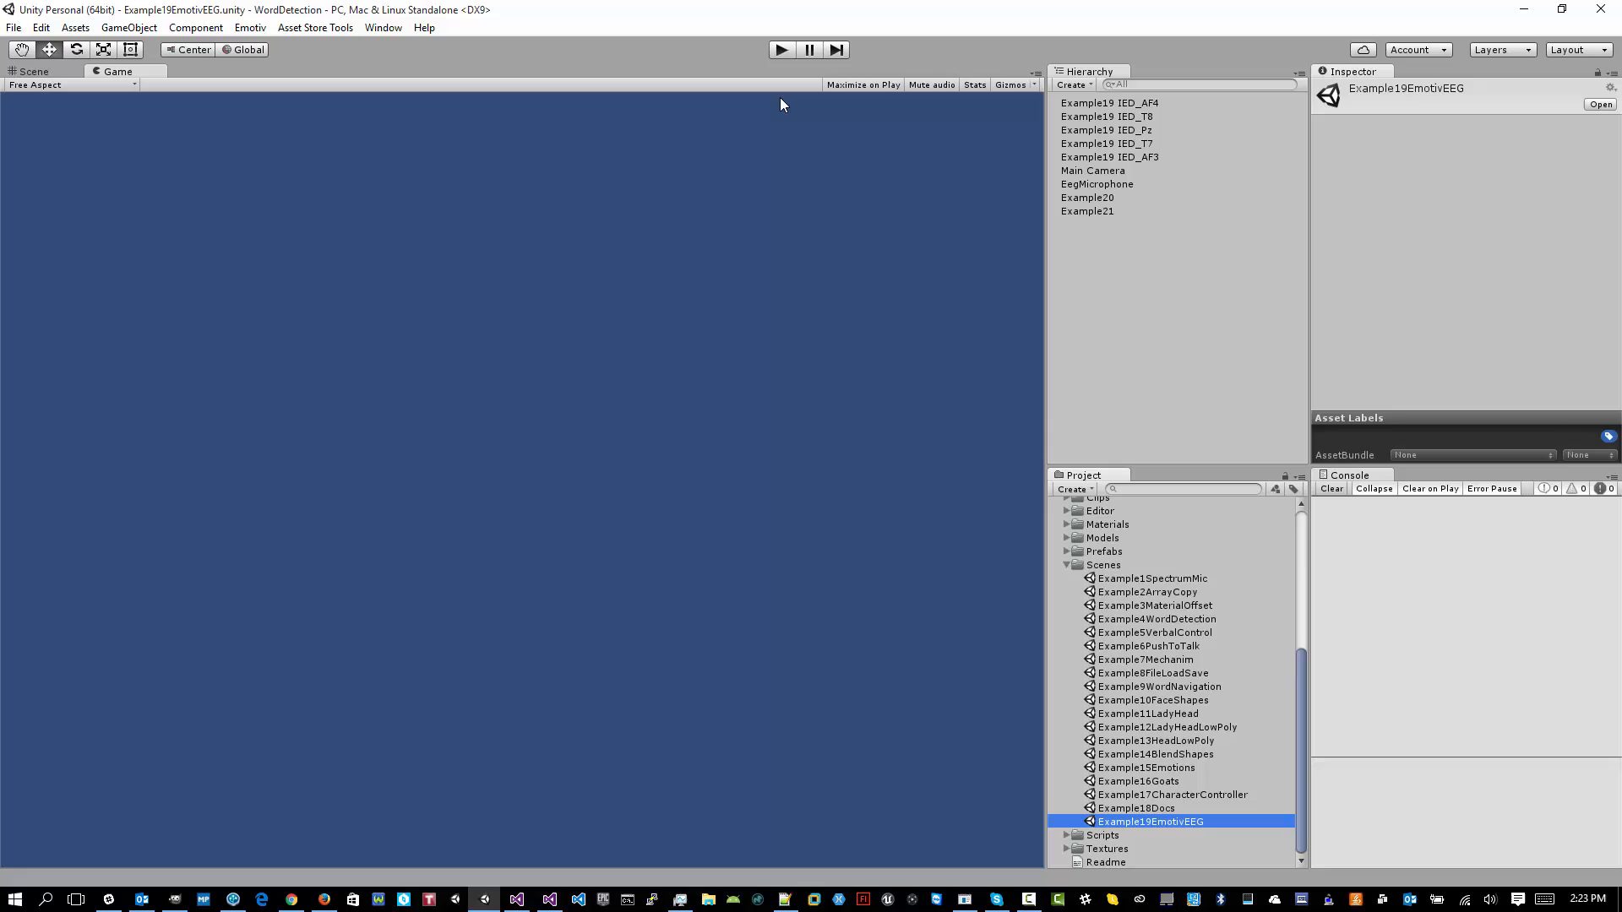
Step: Play the EEG scene briefly, stop it, and scroll up to Plugins > Emotiv
click(780, 48)
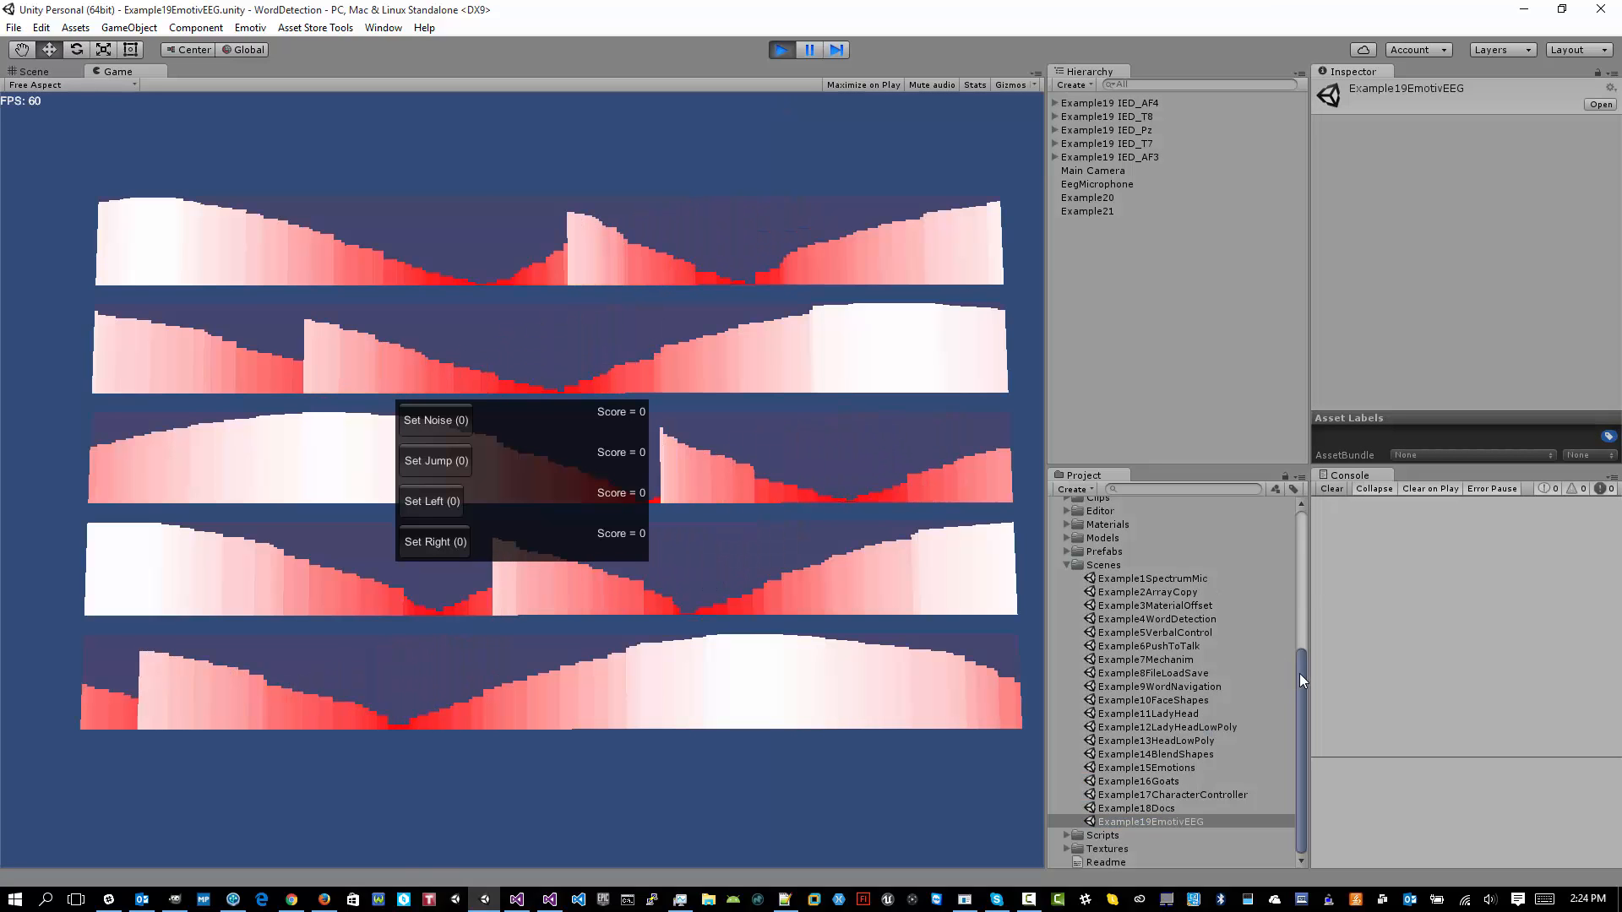
scroll(up, 3)
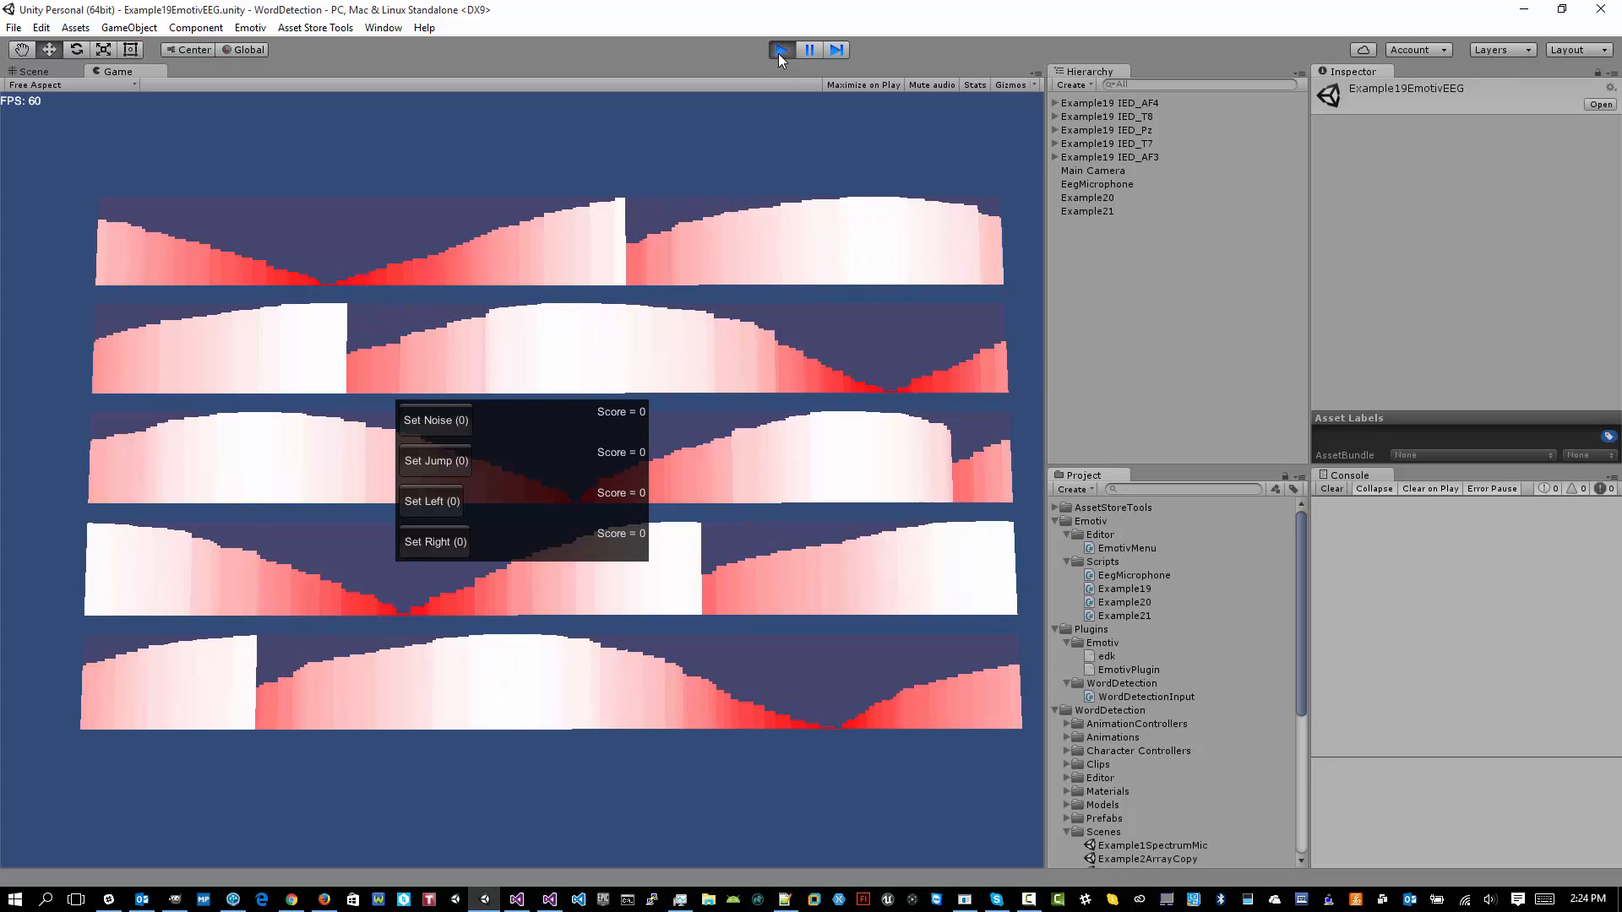
click(778, 50)
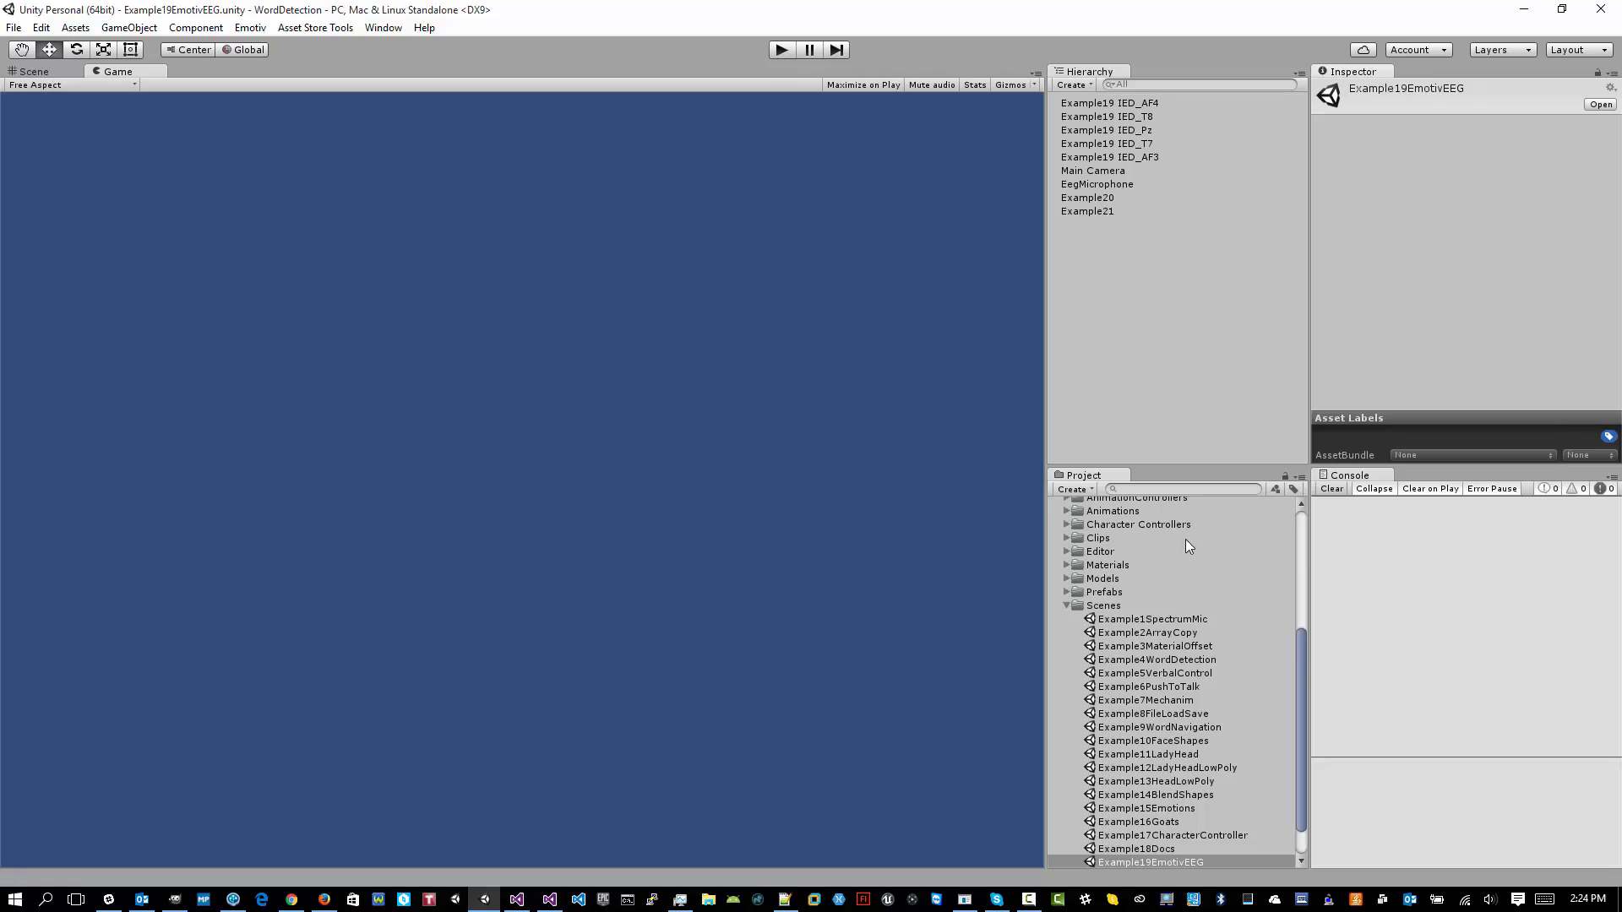
scroll(up, 3)
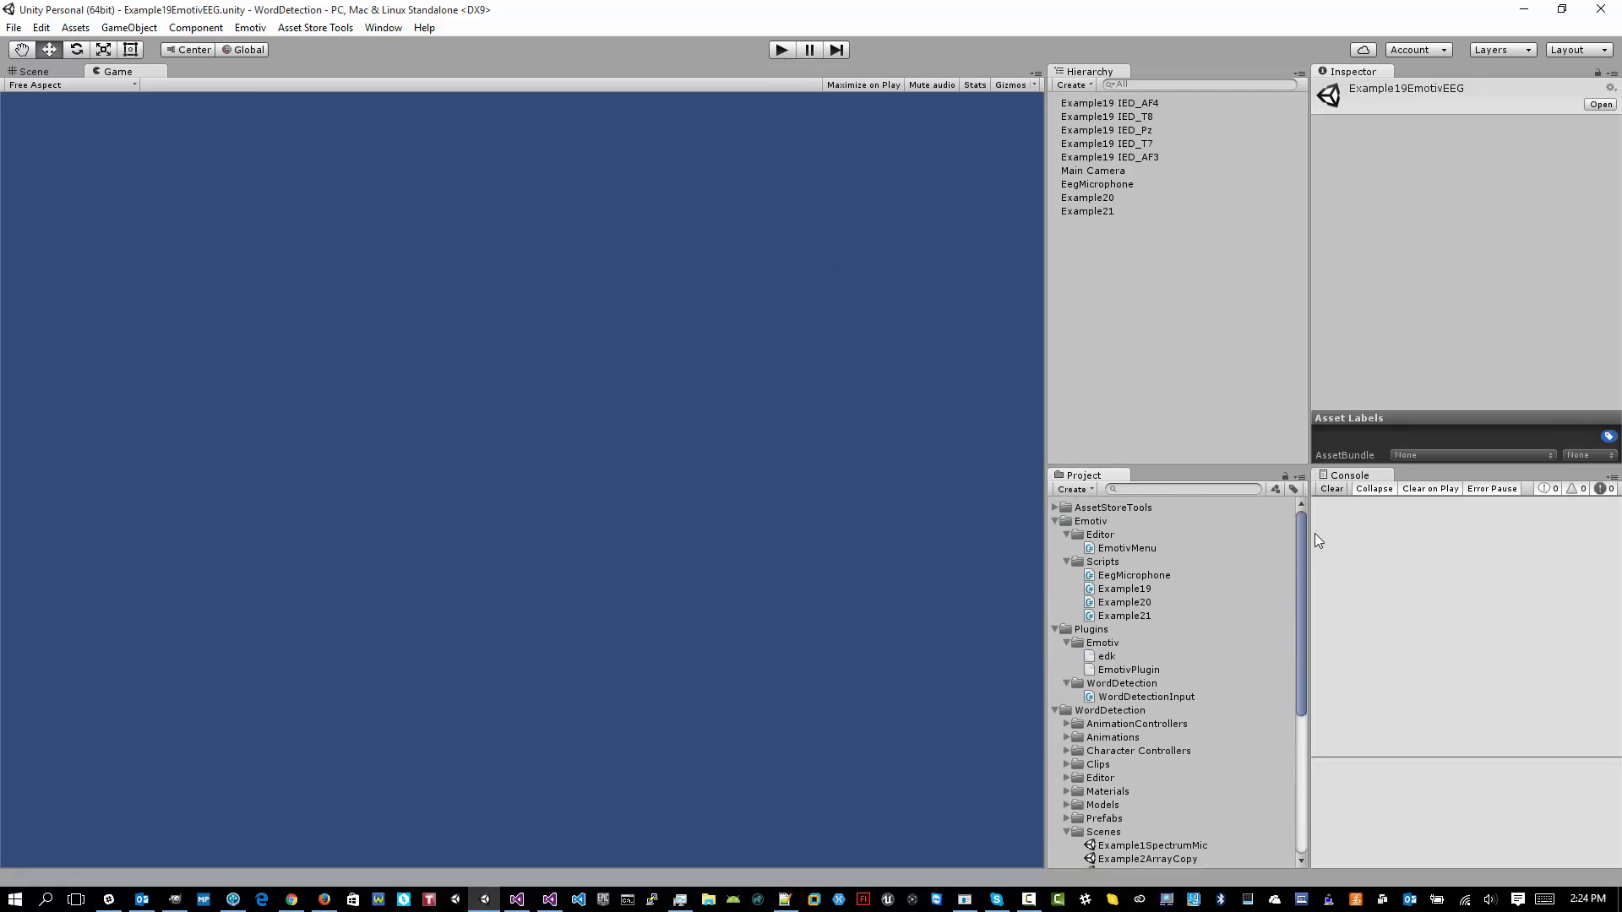
Step: Inspect EmotivPlugin and edk settings, then copy the EDK library, hitting the edk.dll removal error
click(1126, 669)
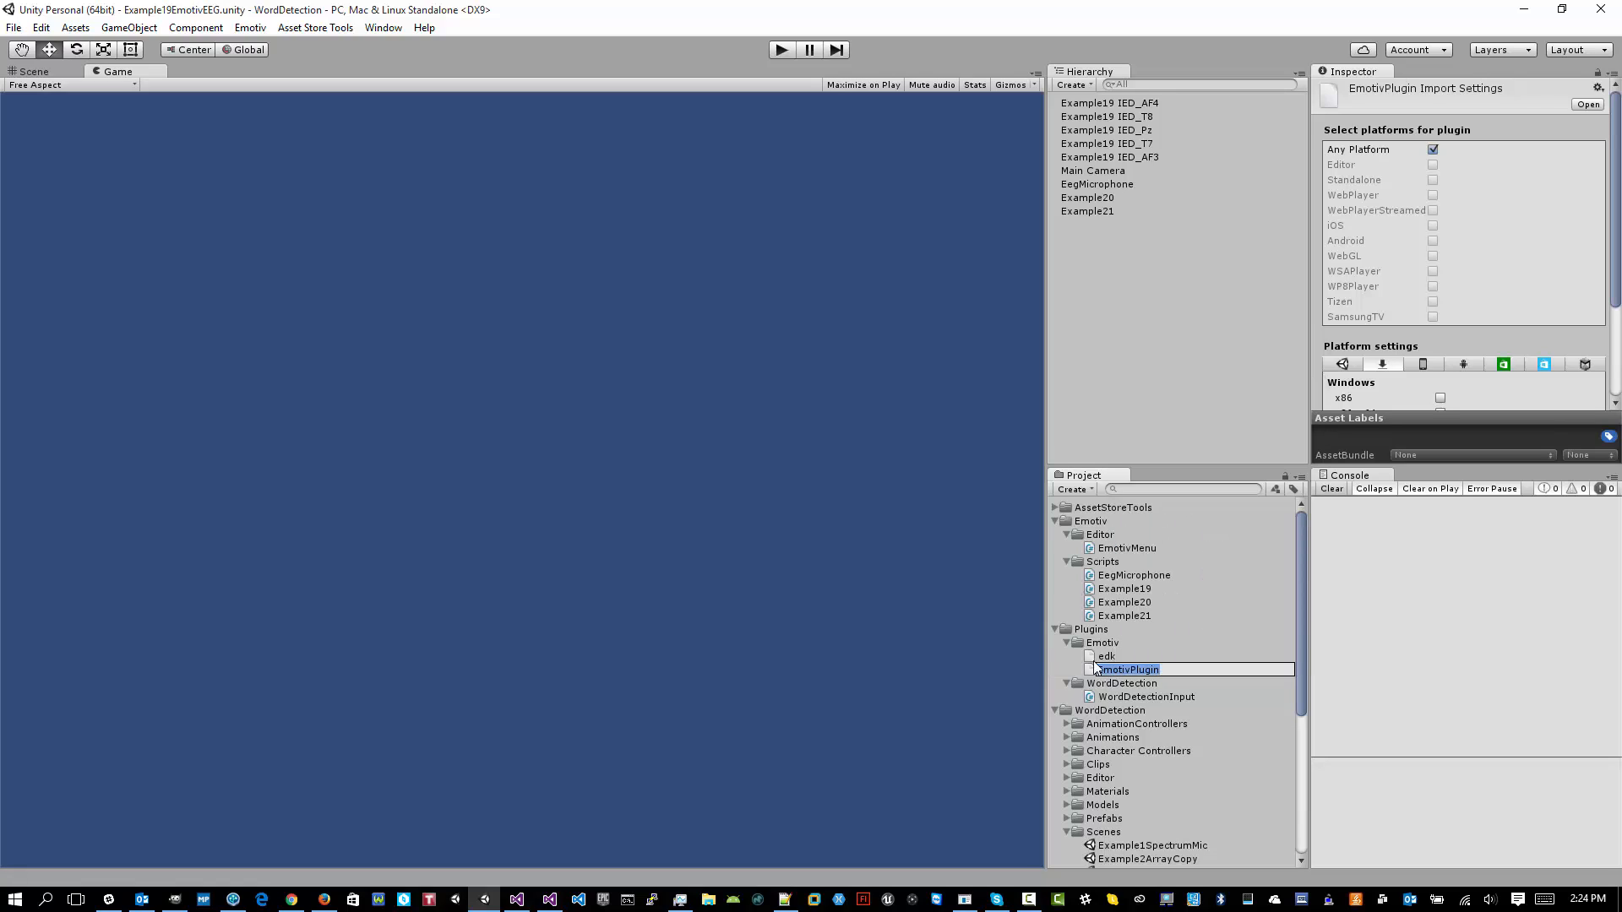
click(1105, 656)
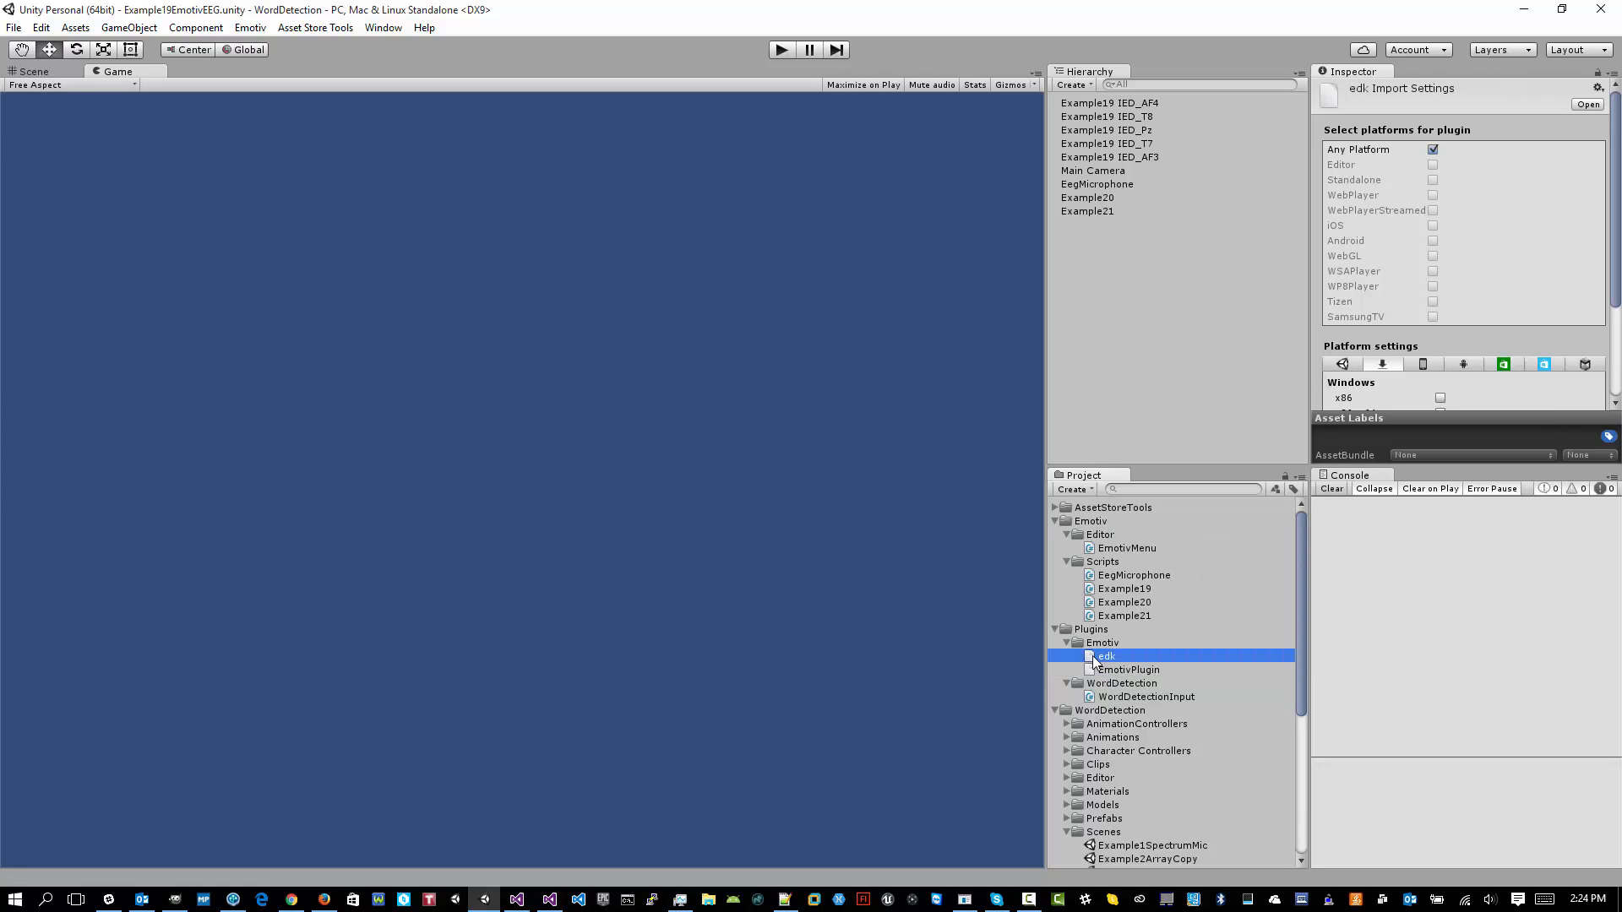
mouse_move(693, 494)
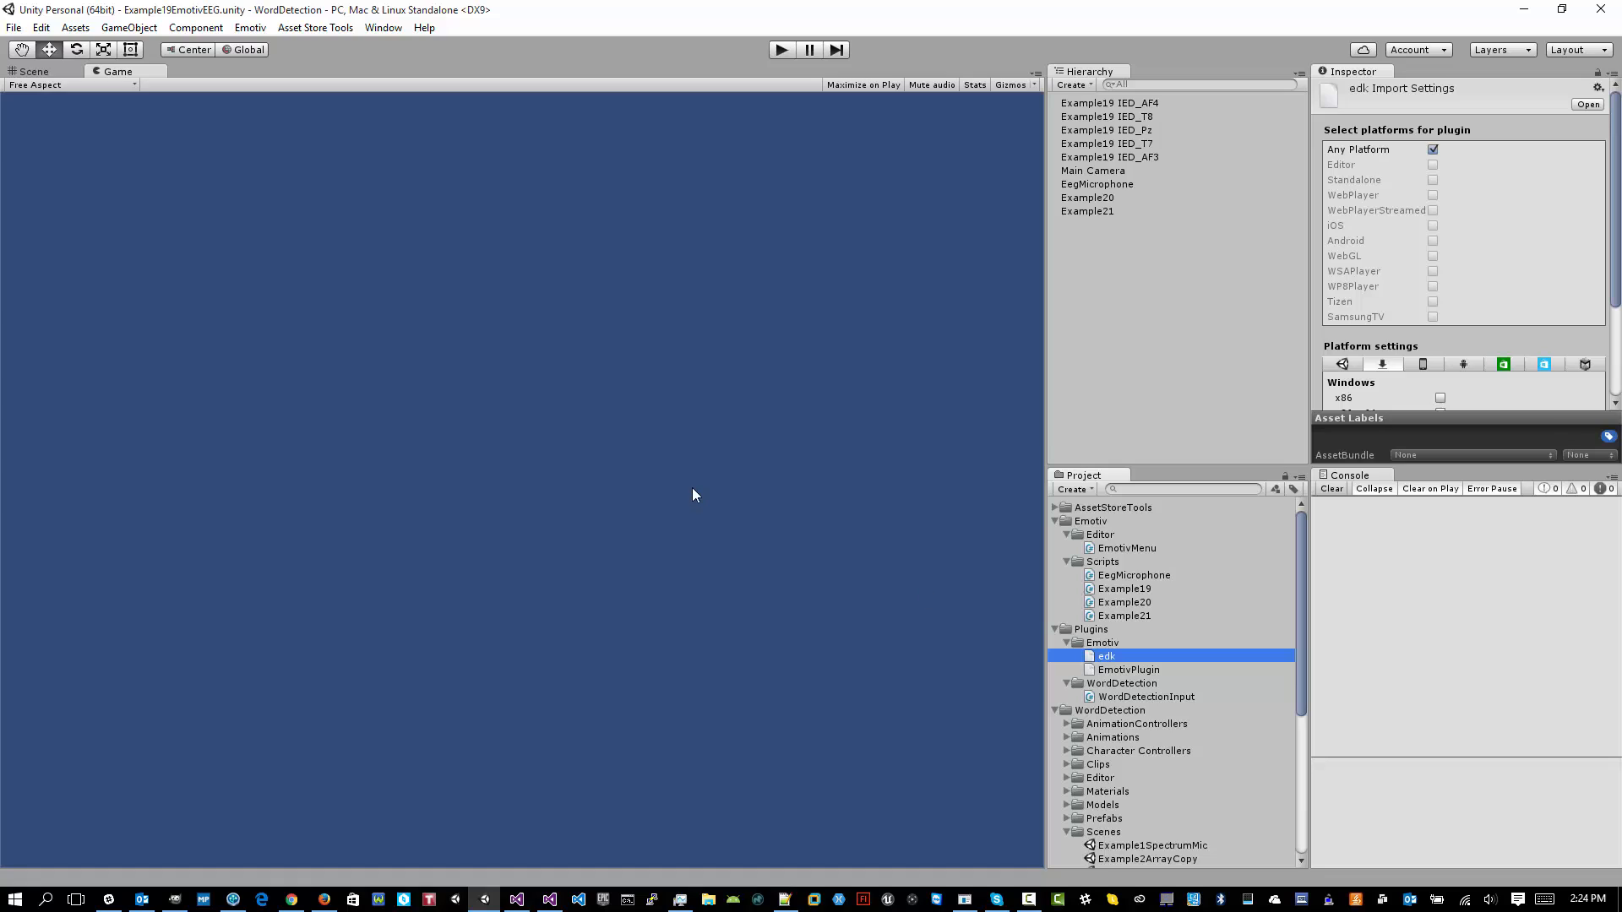
mouse_move(249, 27)
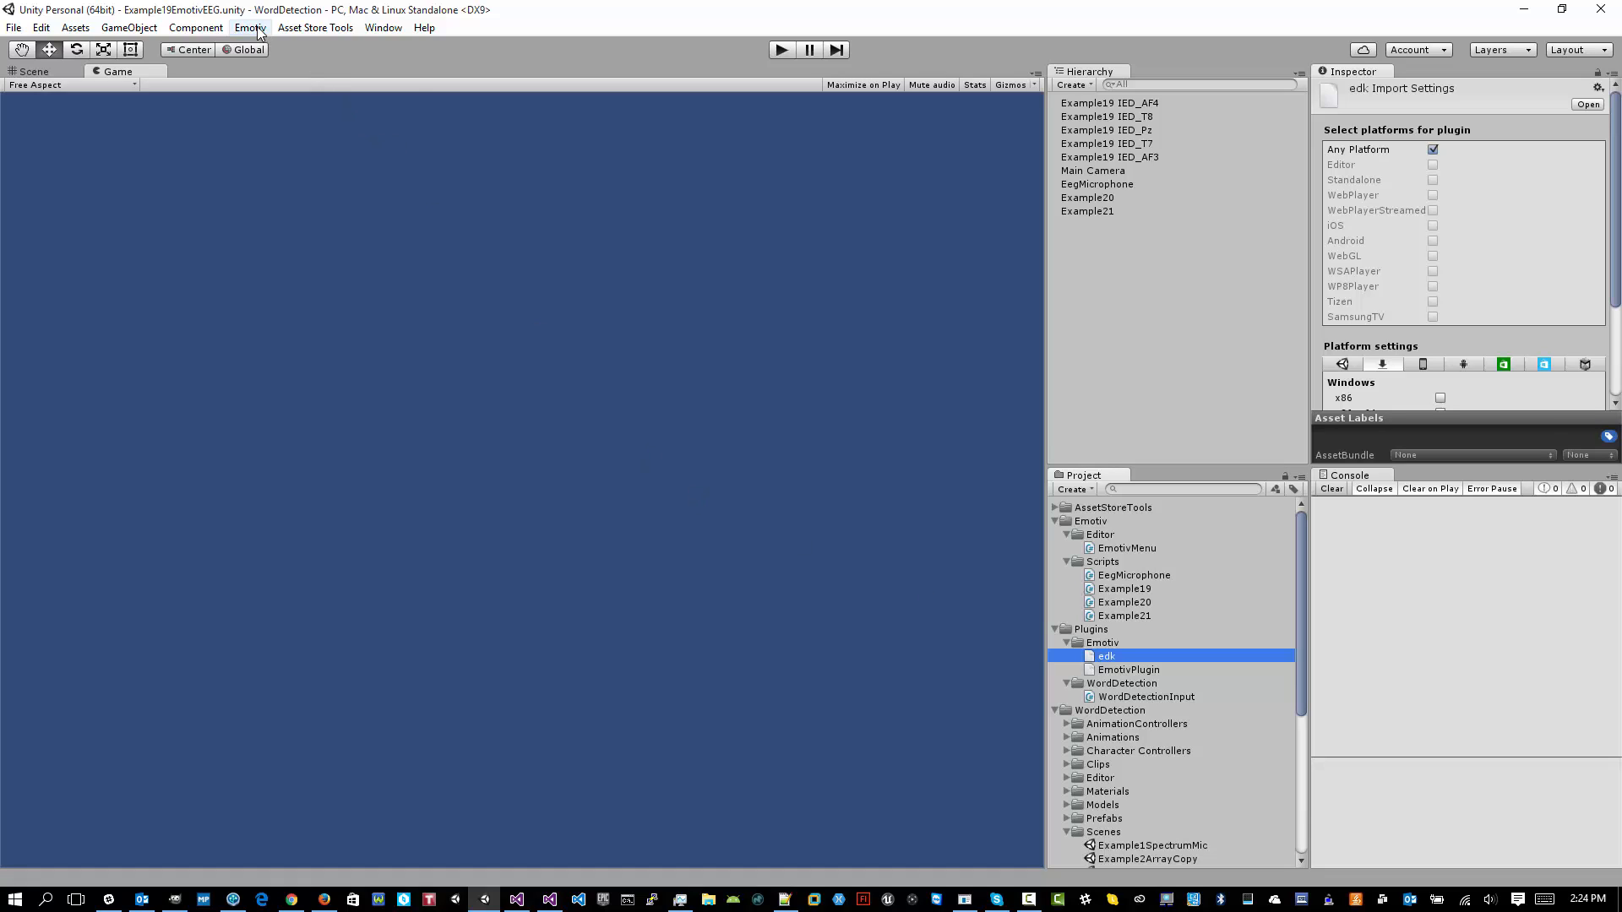
click(249, 27)
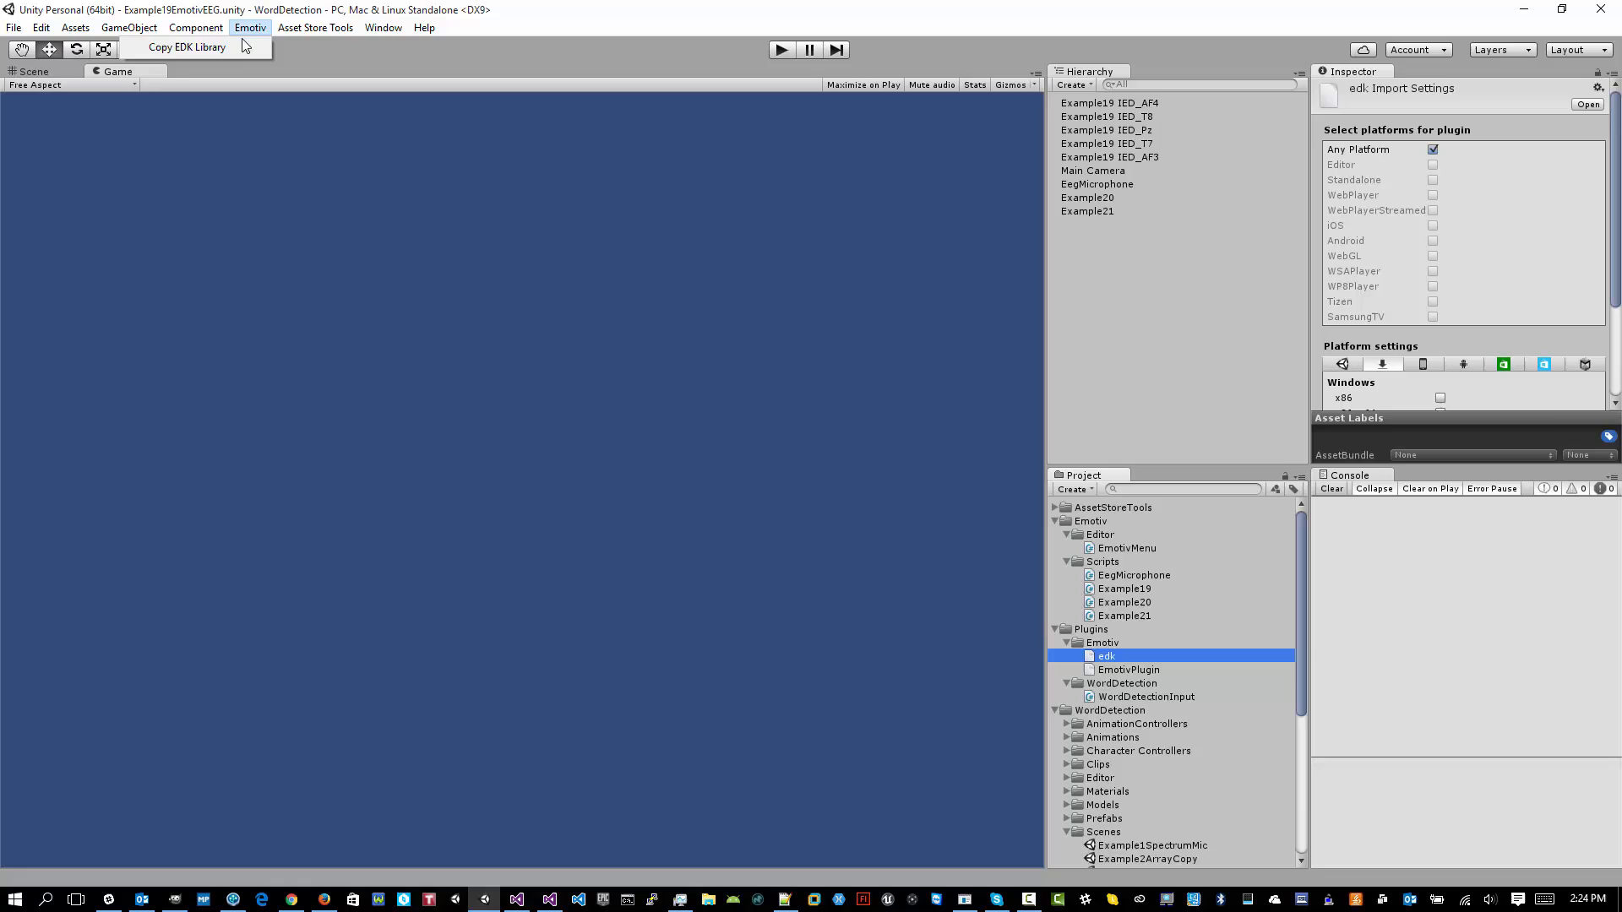
click(186, 46)
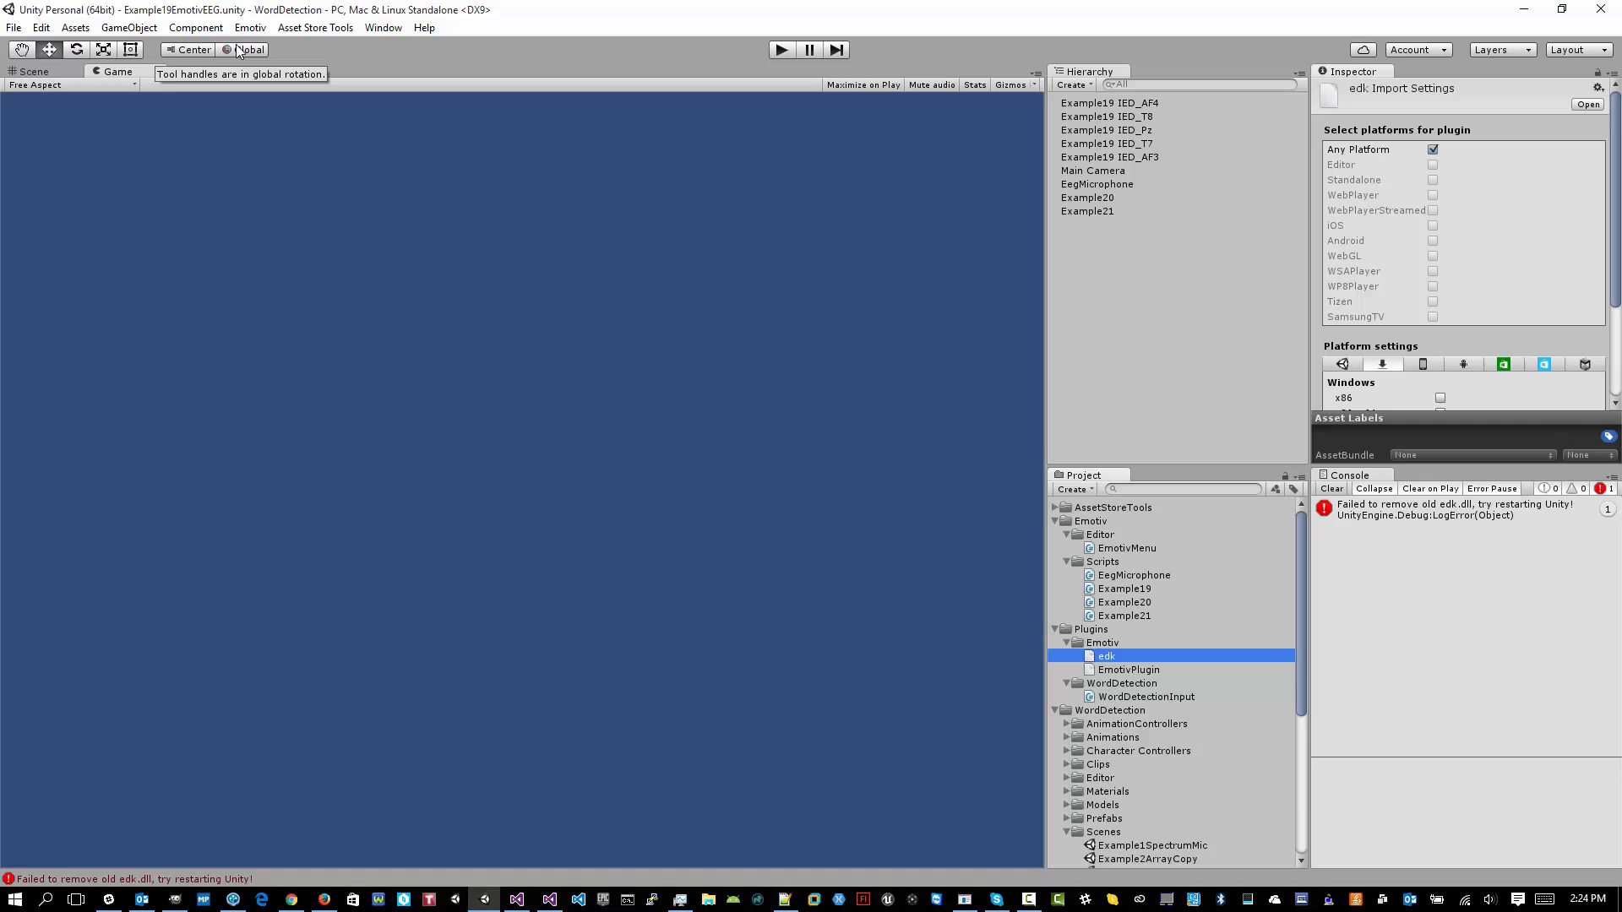
mouse_move(225, 521)
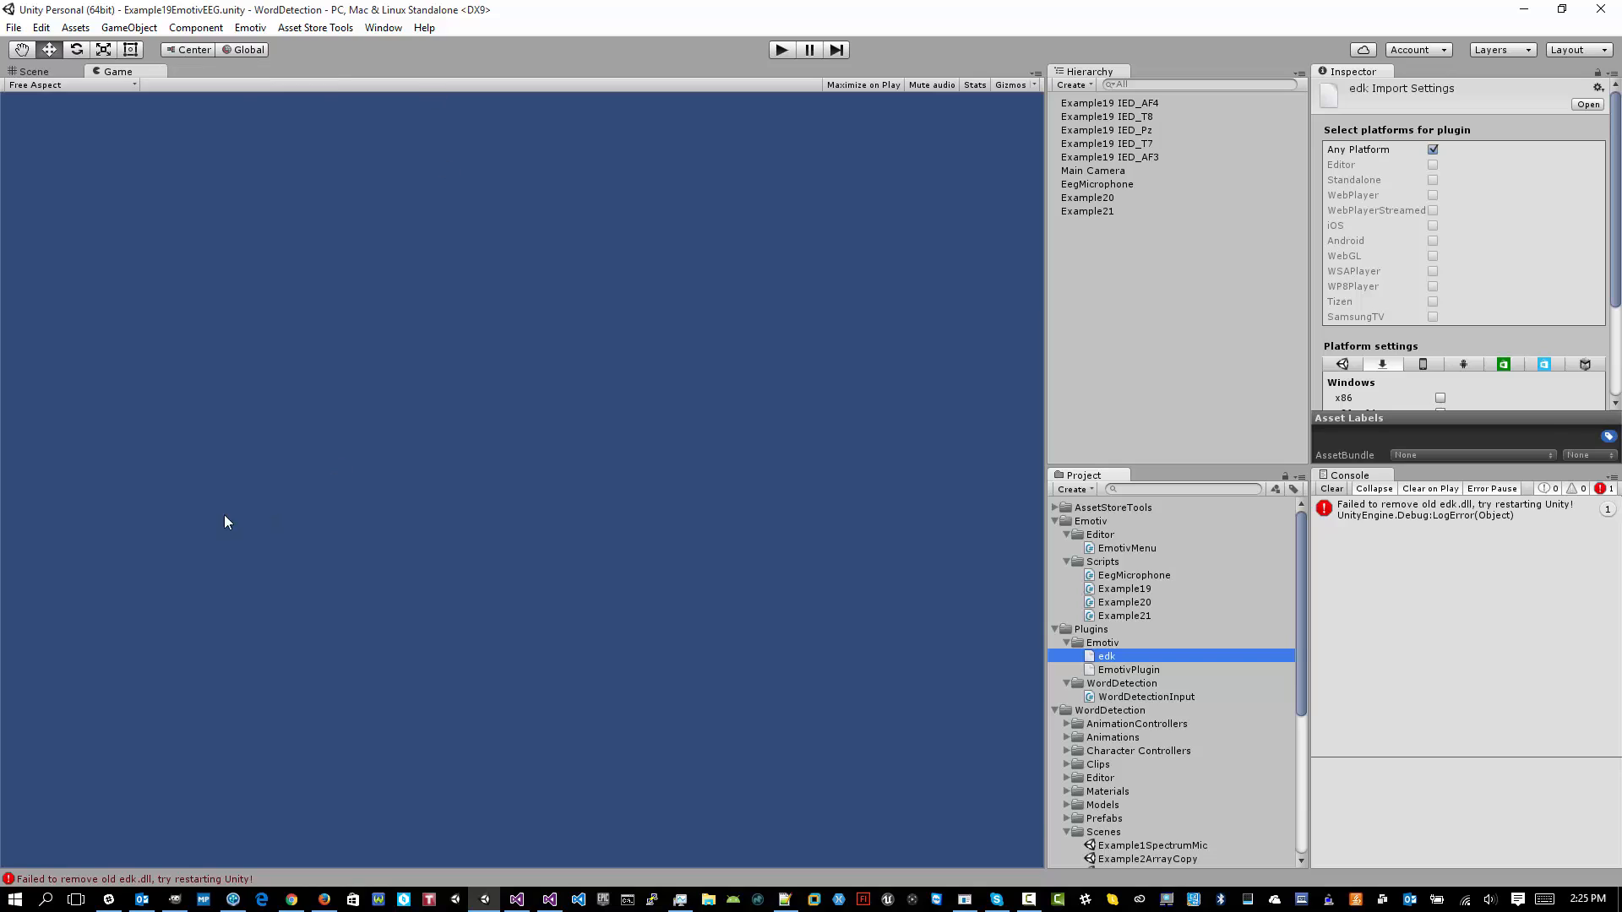
Step: Select and play Example19EmotivEEG, then inspect the Example19 IED_AF4 channel object
click(1150, 820)
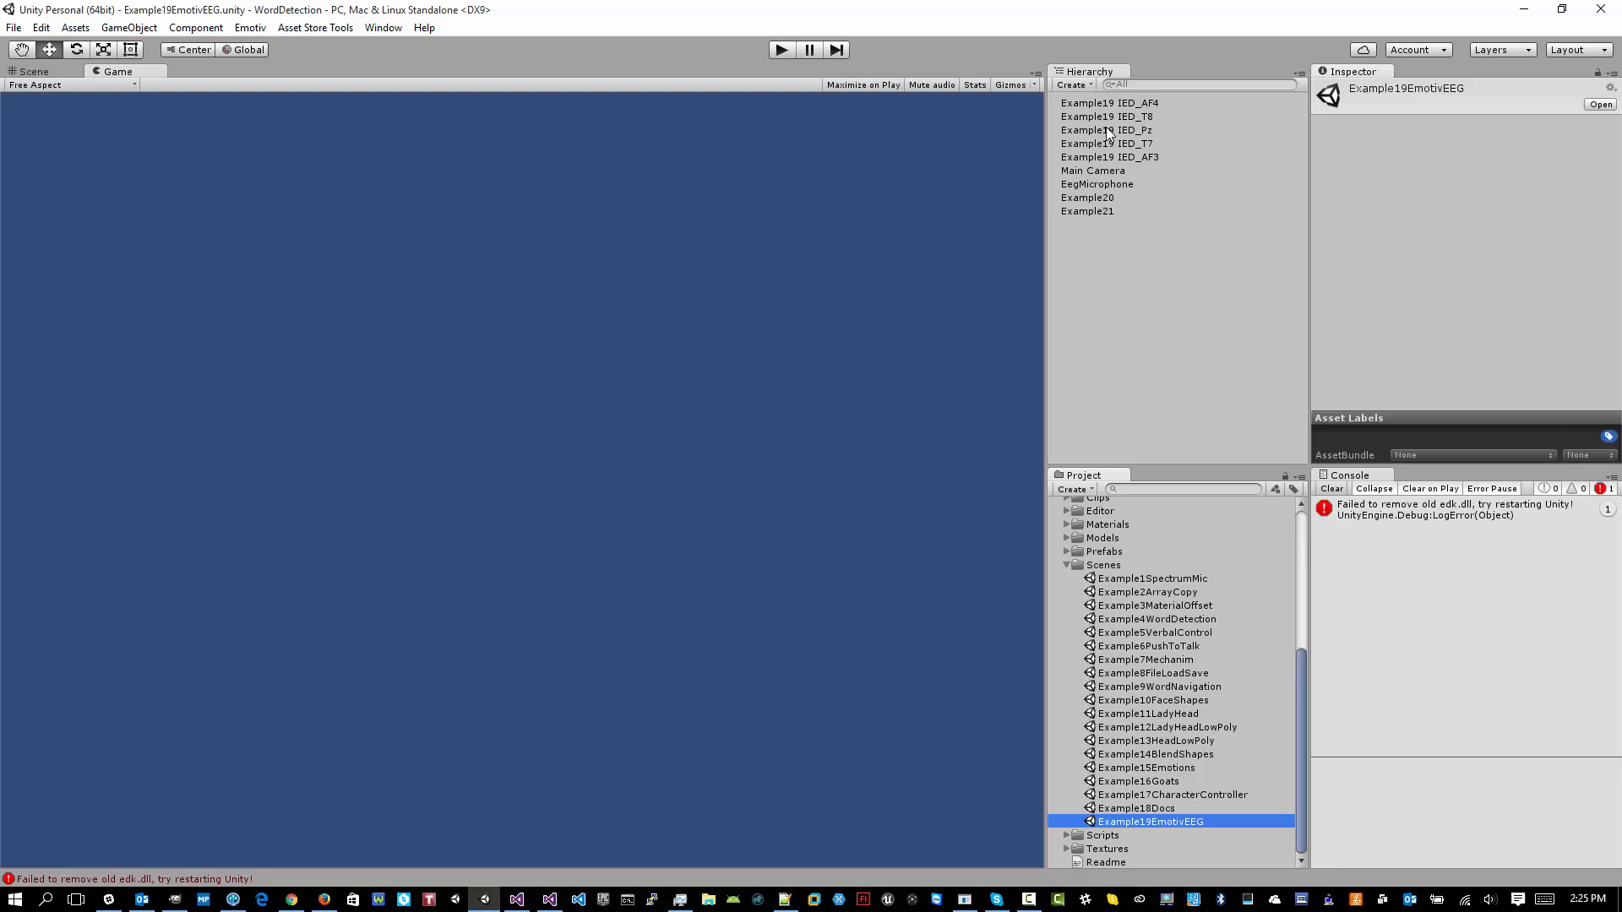
mouse_move(778, 67)
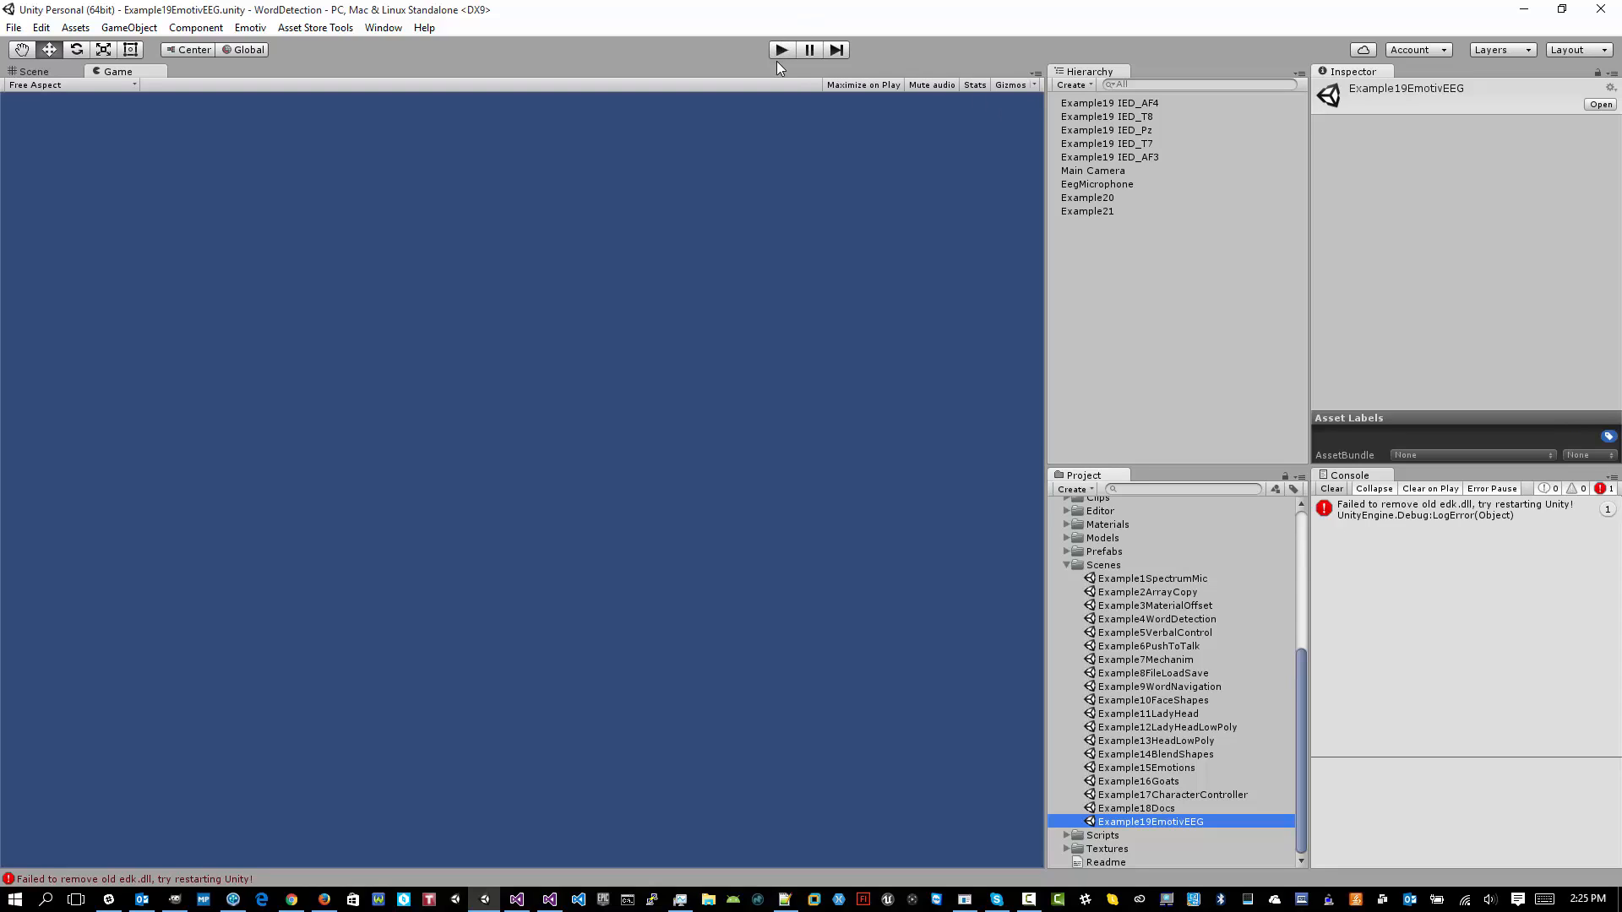
click(780, 49)
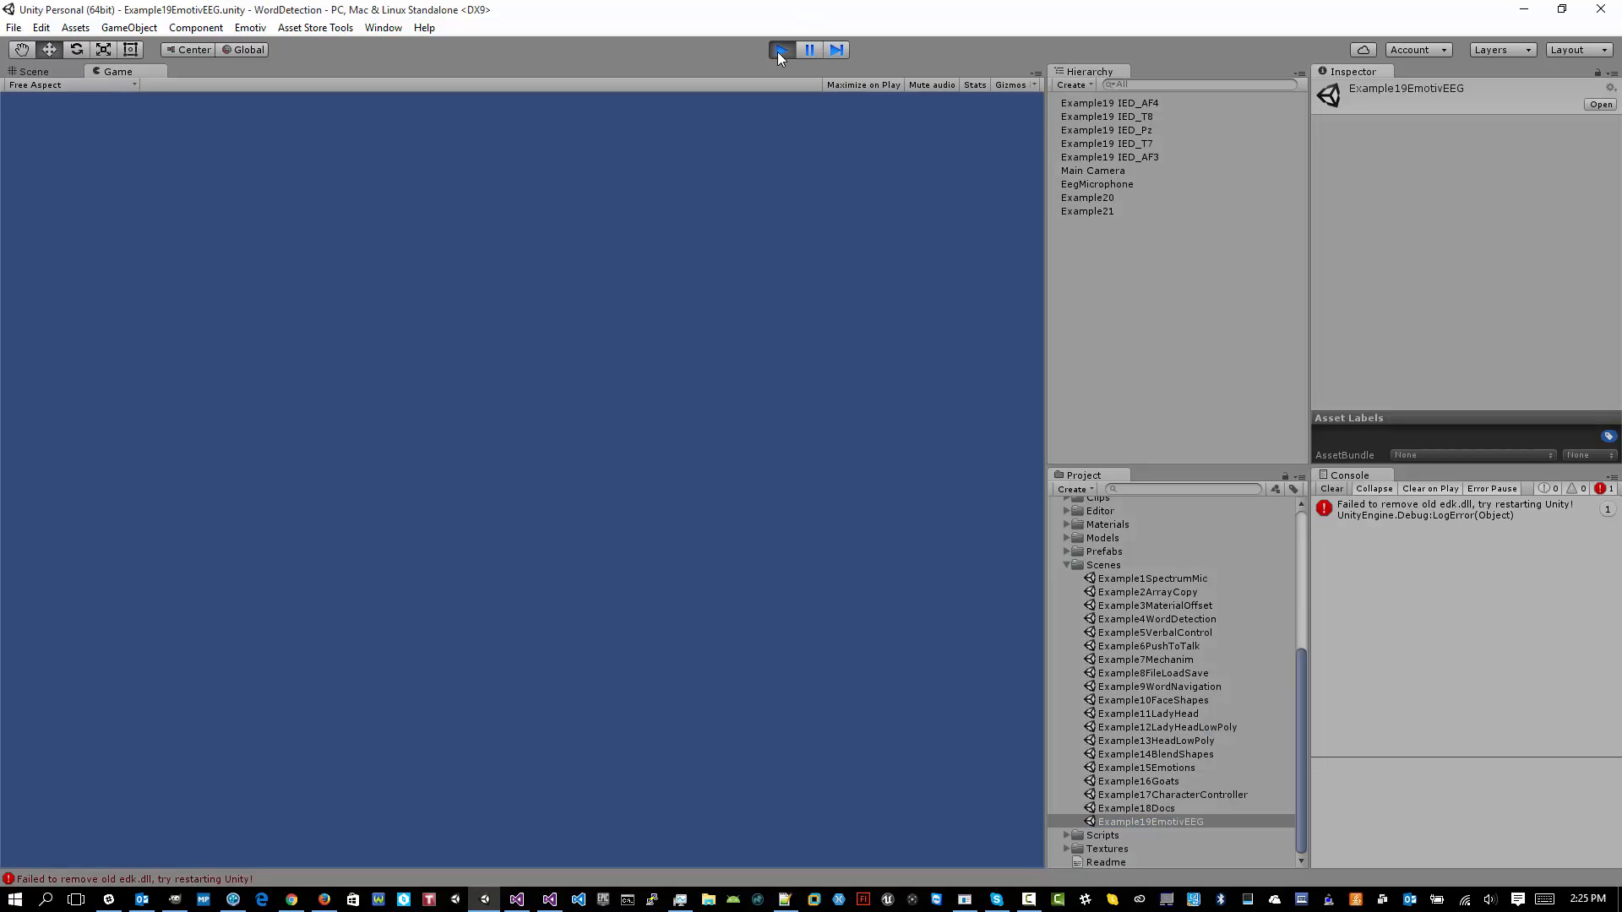
click(781, 50)
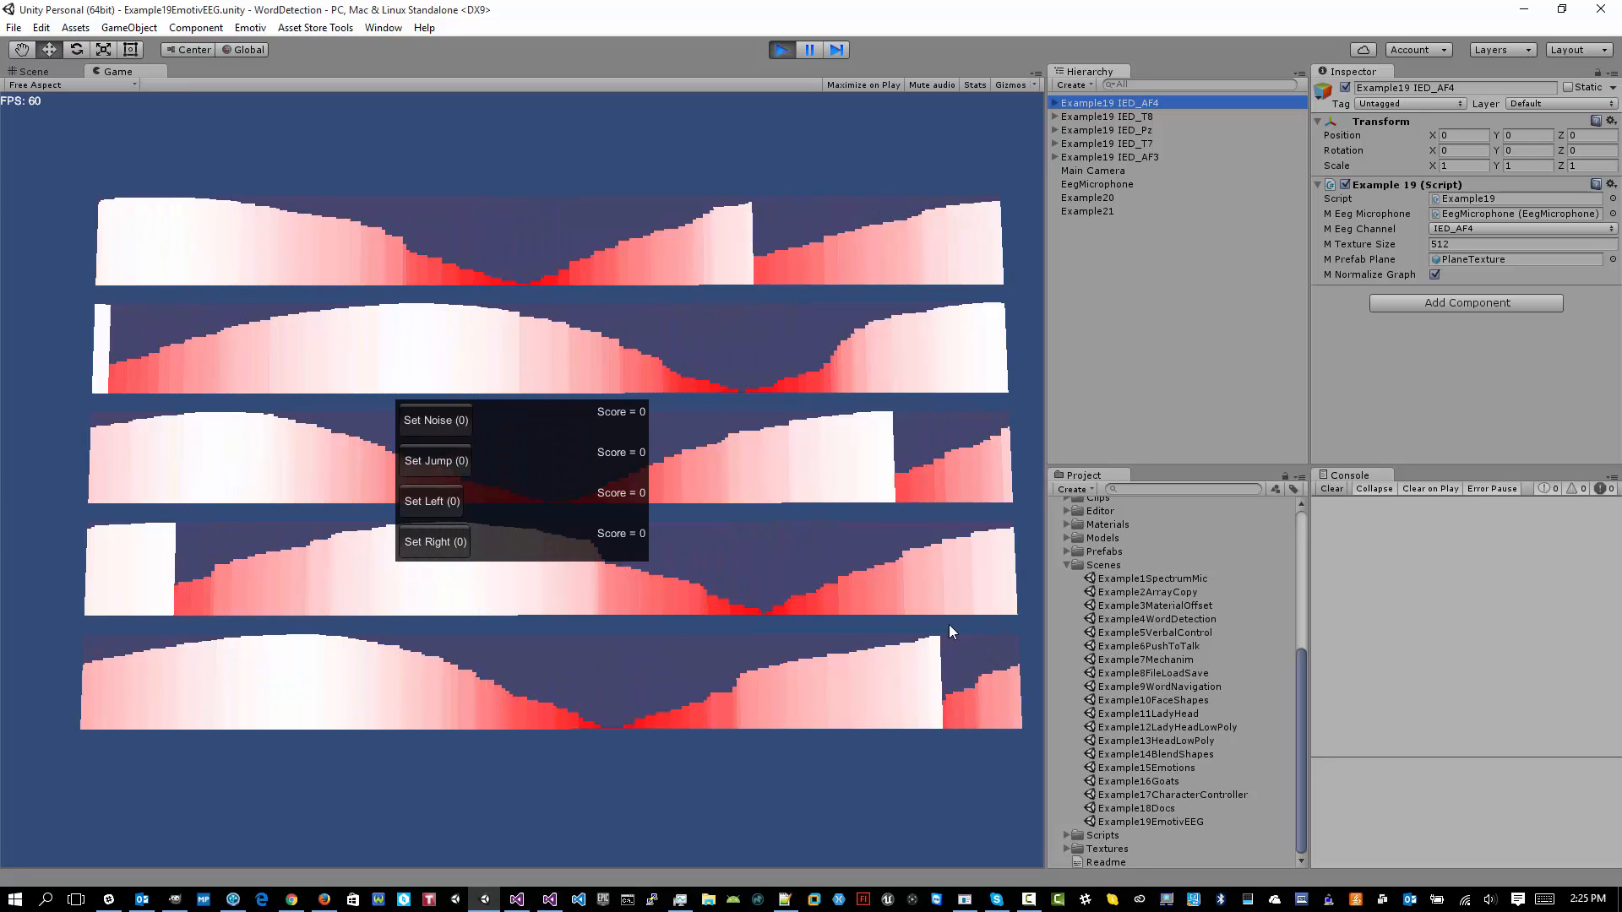
mouse_move(1082, 170)
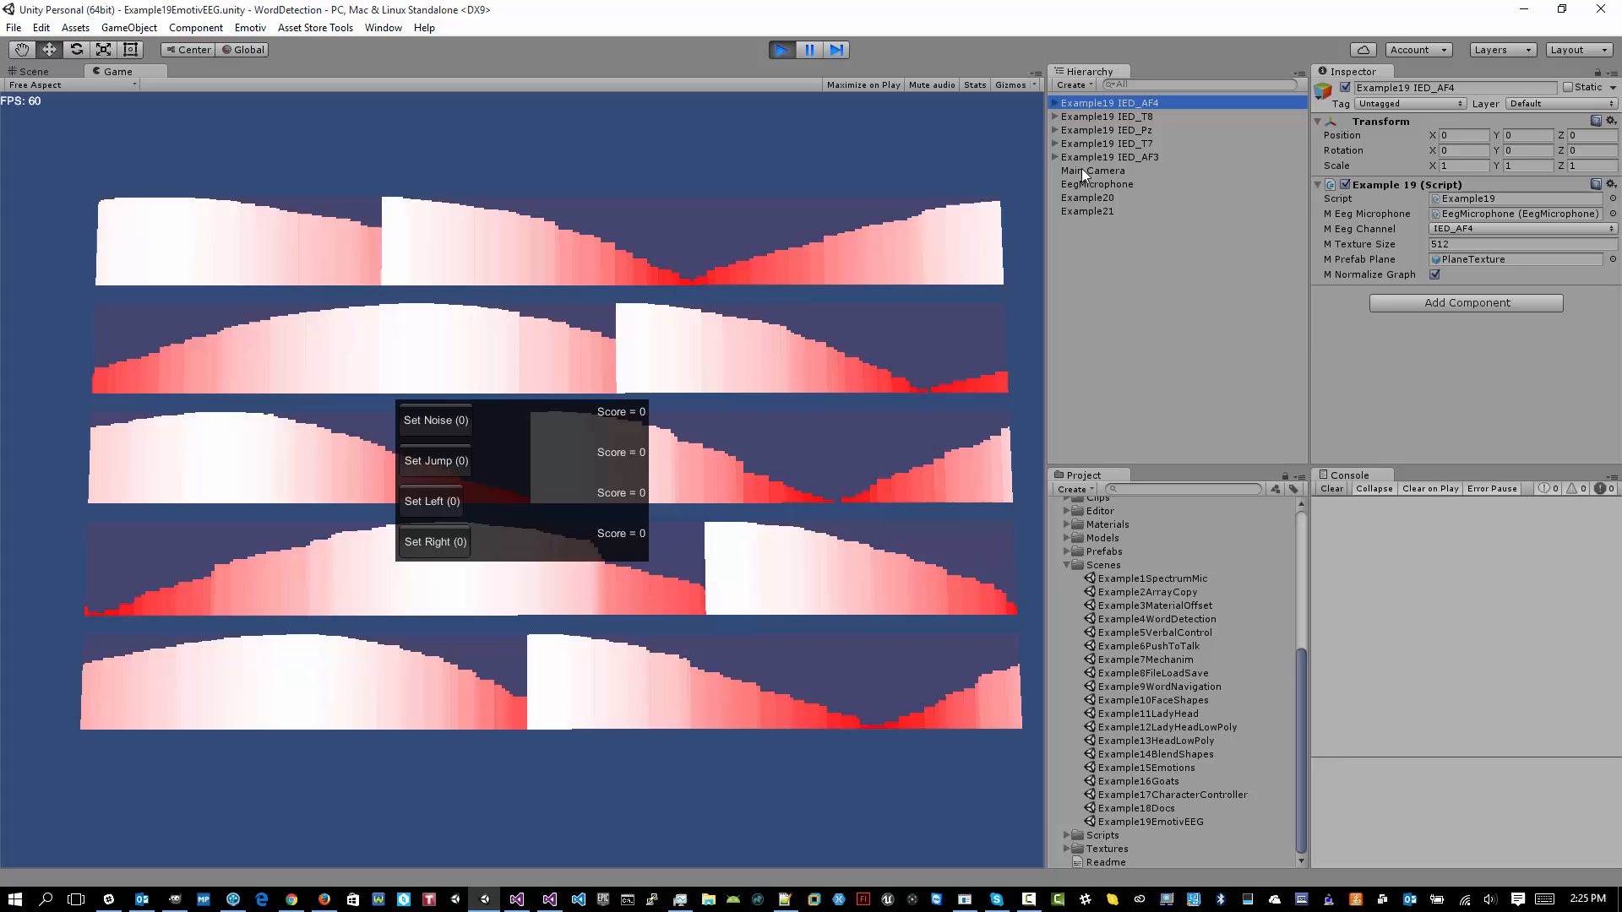
Step: Inspect the Main Camera, EegMicrophone and Example20 objects in the Hierarchy
click(1093, 169)
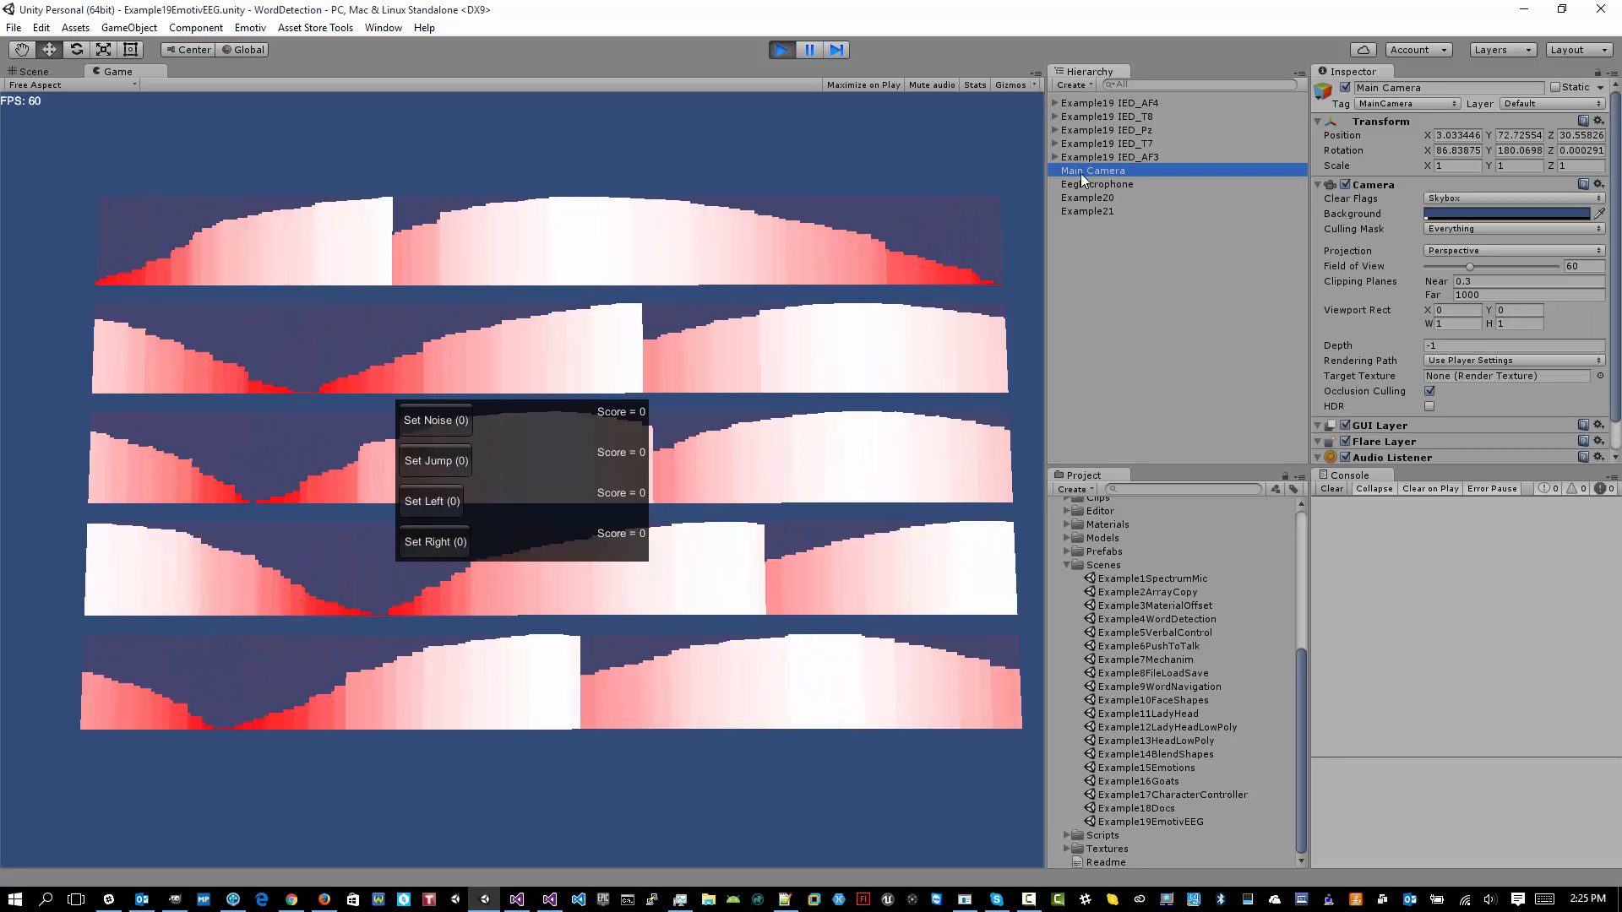
click(1097, 184)
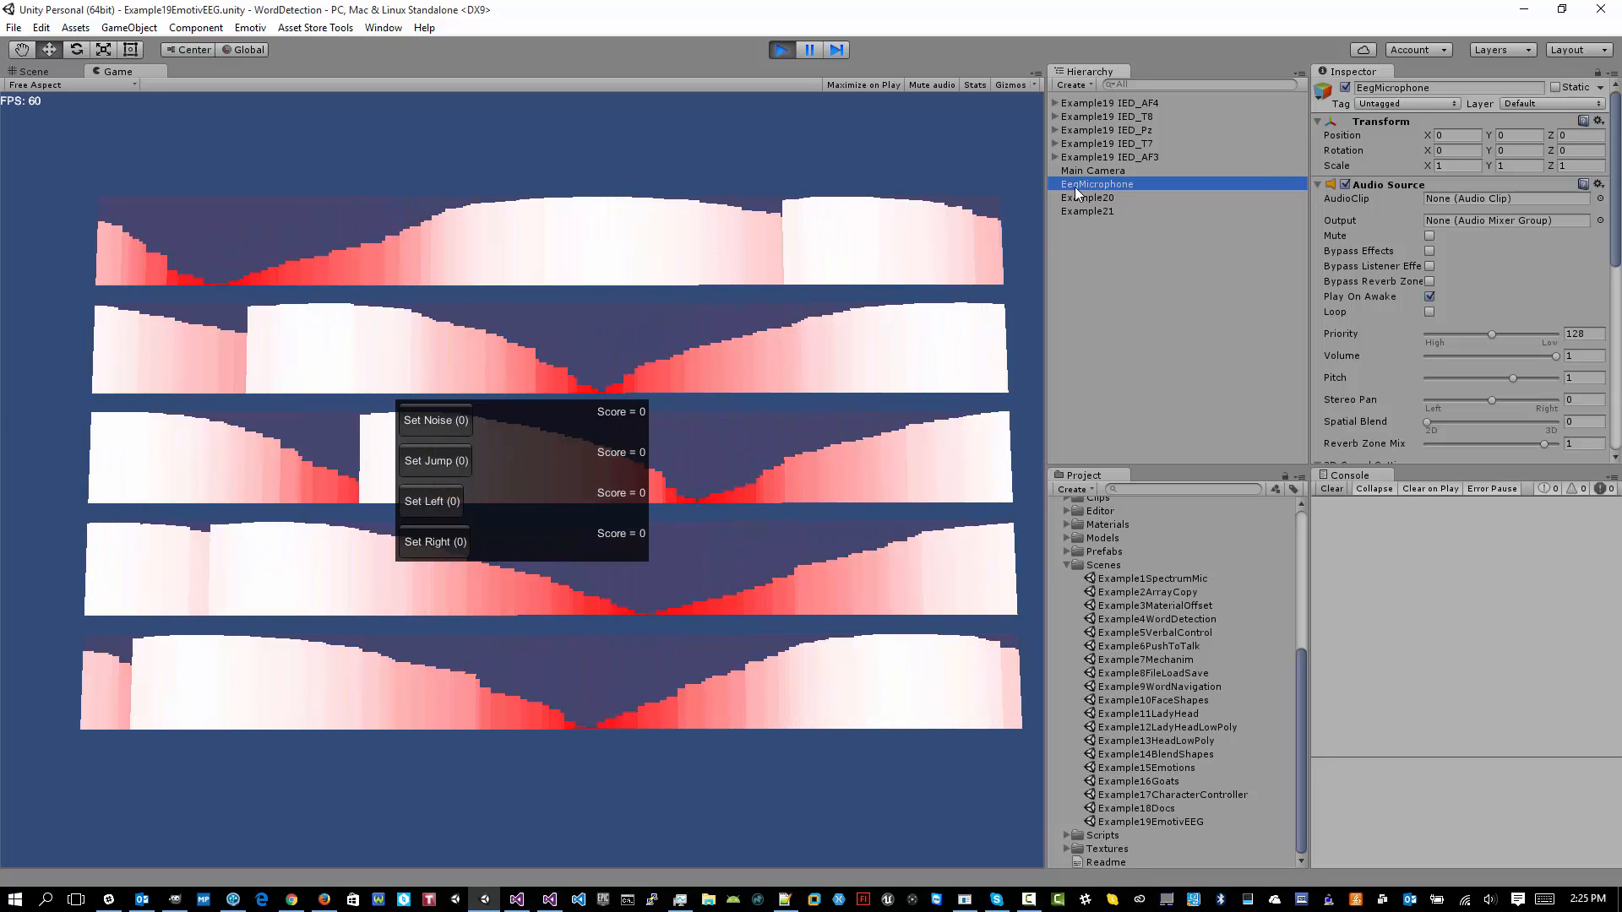
click(1087, 197)
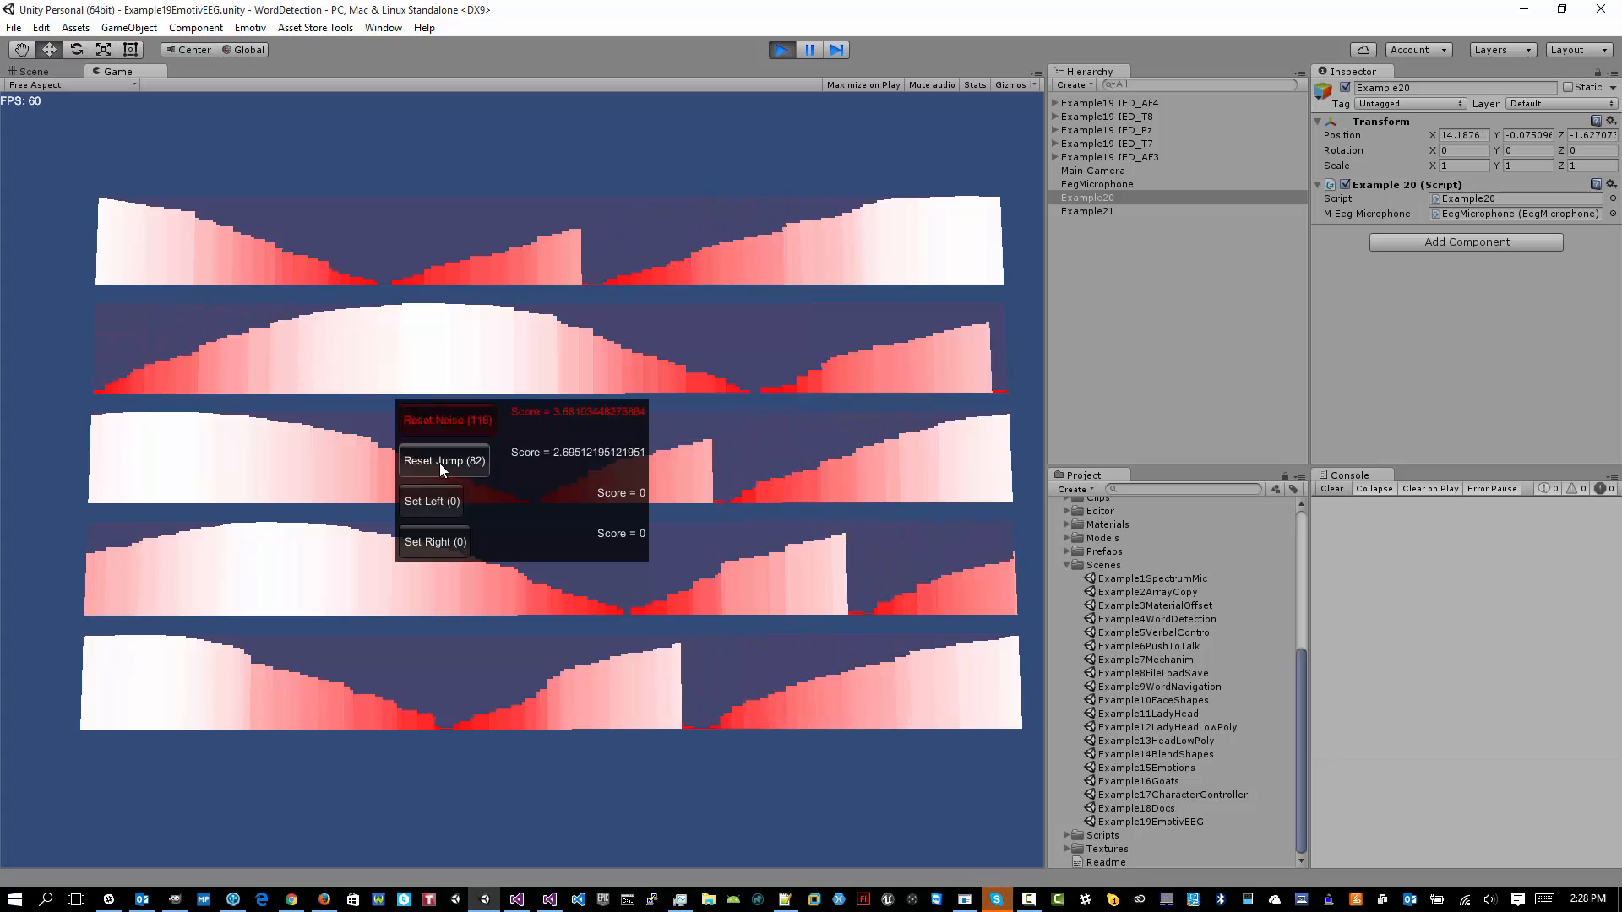
Step: Reset the Jump pattern, capture Left and Right patterns, then inspect Example21
click(443, 460)
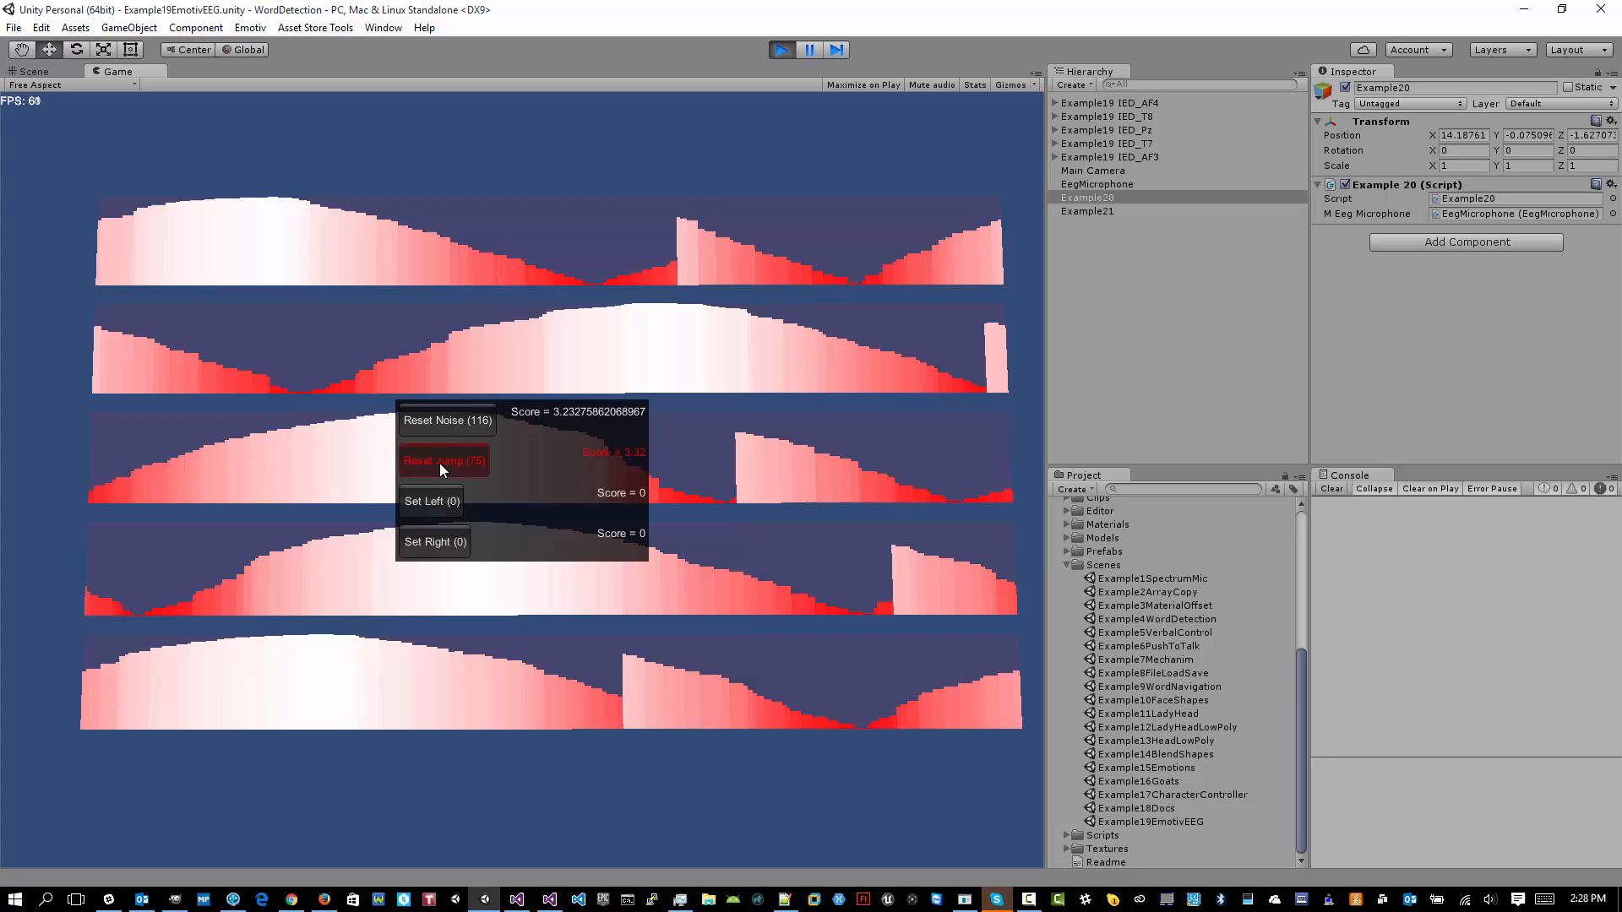
click(443, 460)
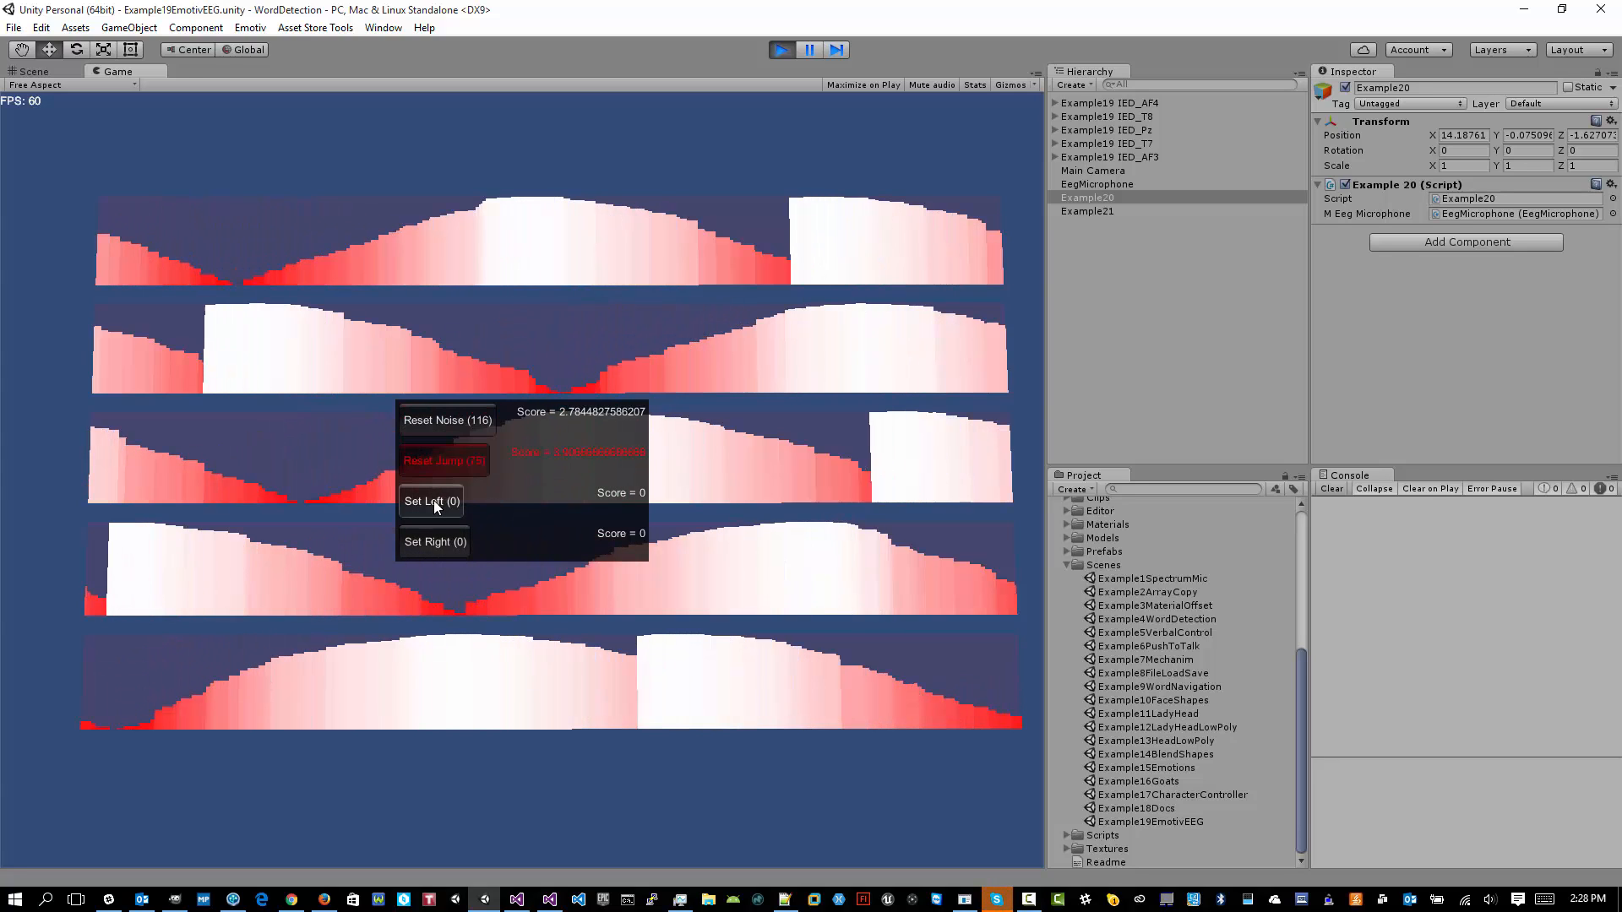
click(430, 501)
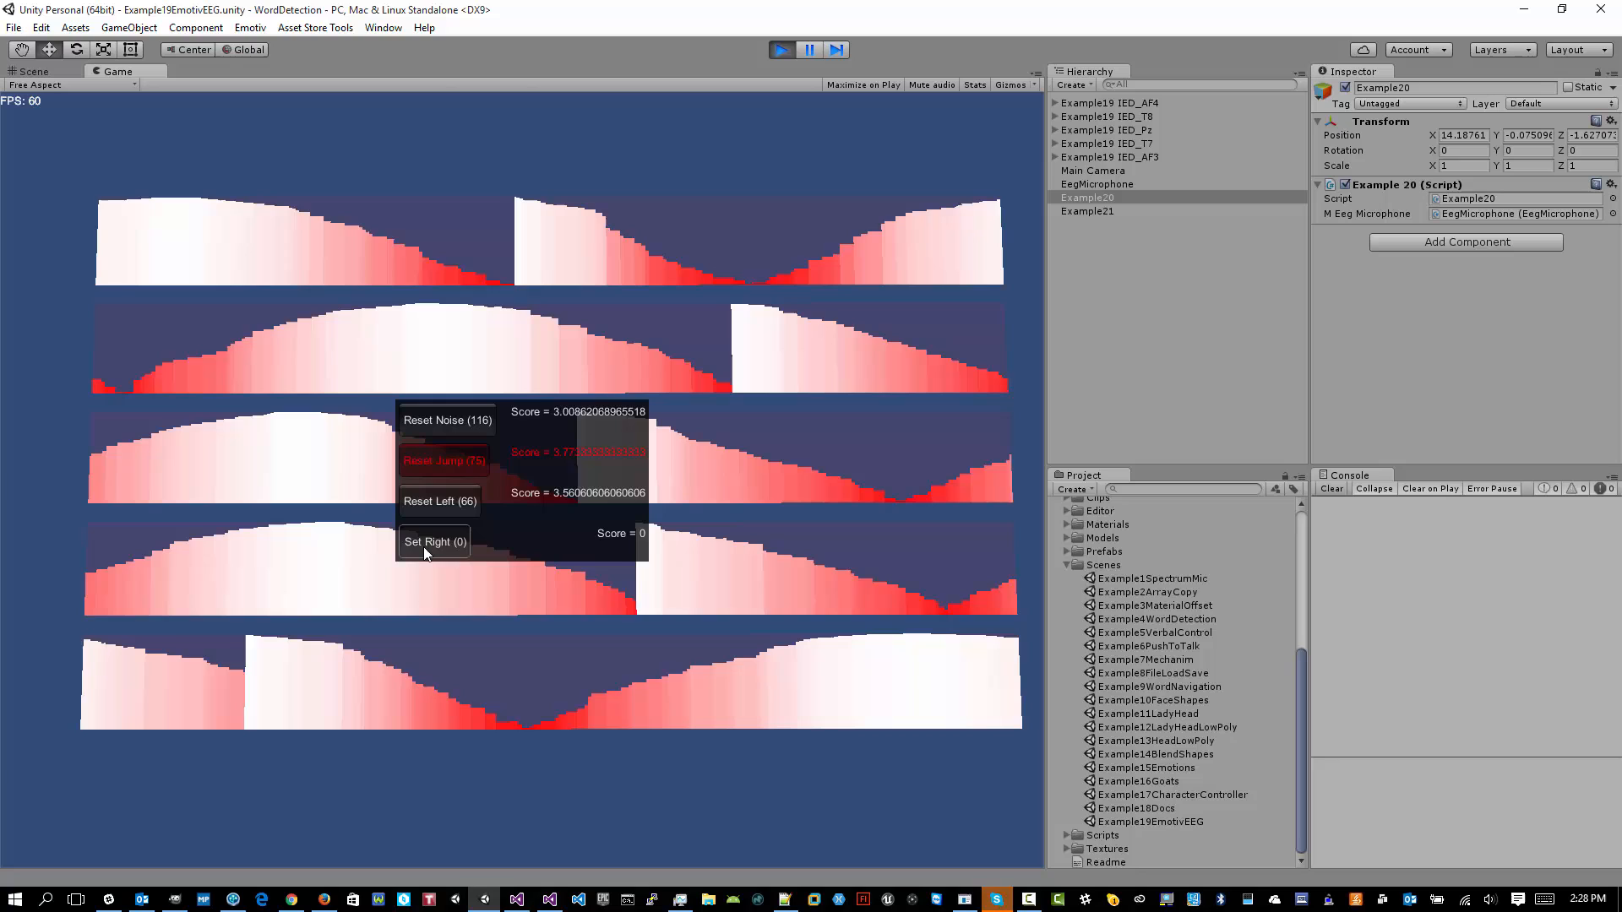
click(433, 540)
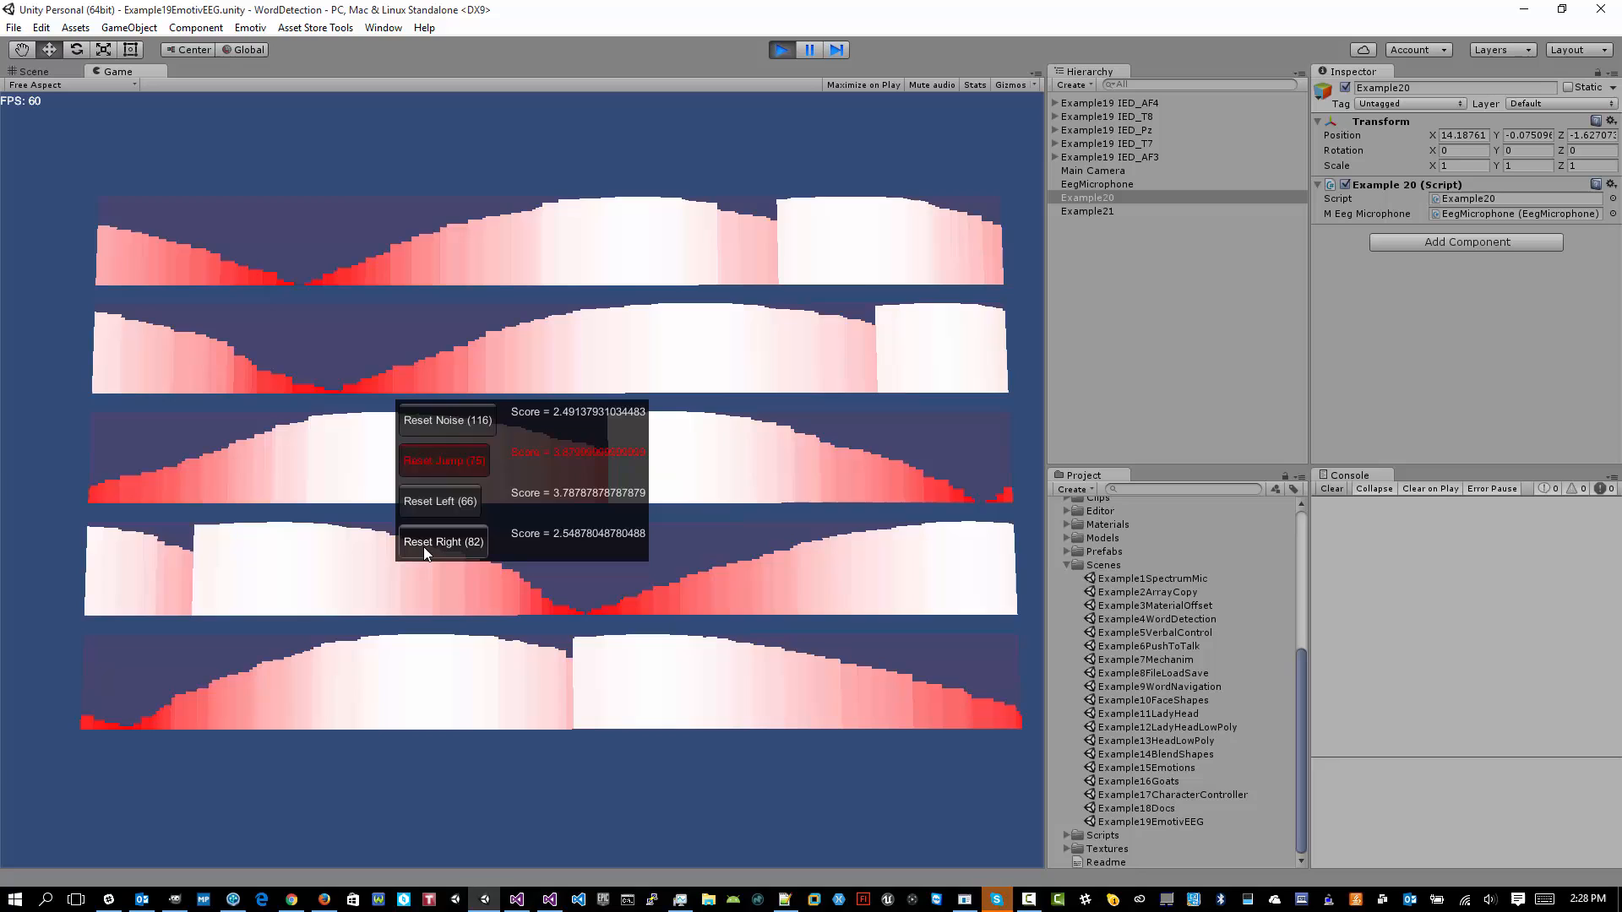
click(1087, 211)
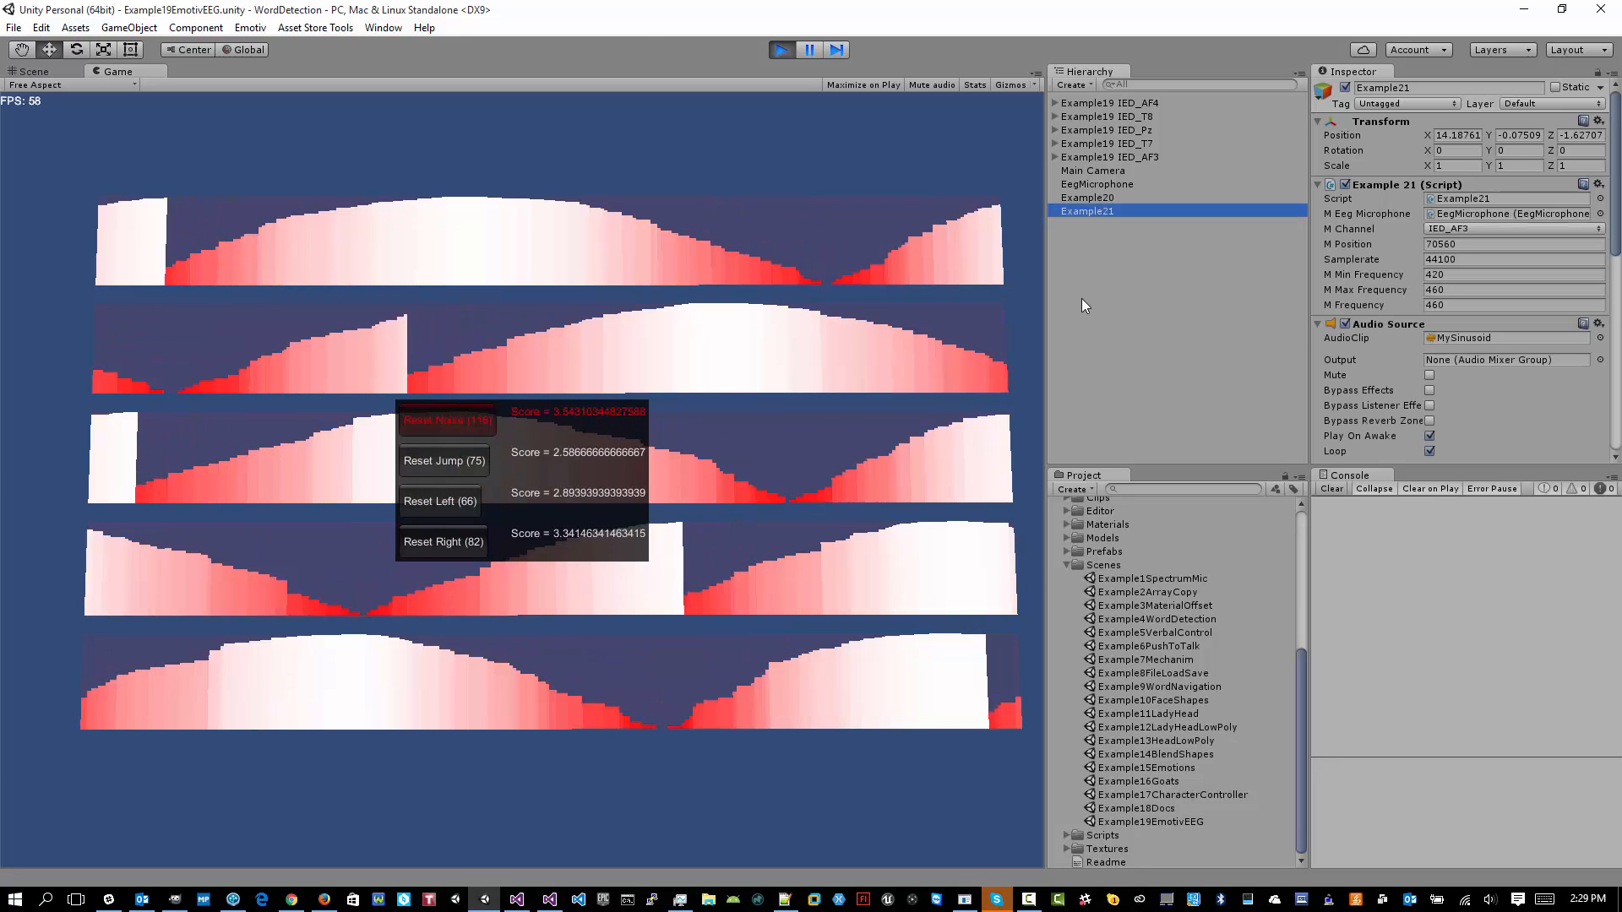